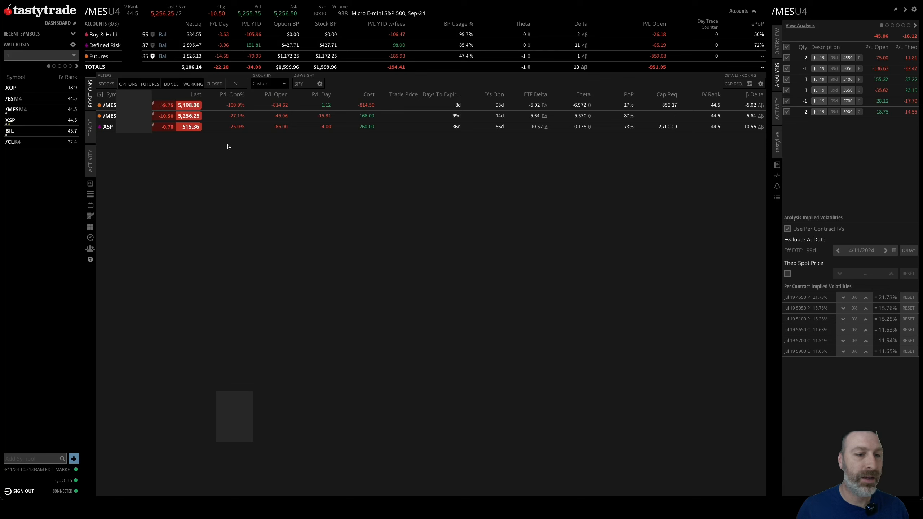
# Step: Expand the /MES position to list its July 19 legs and the 112-6 Bull Triangle group
pyautogui.click(96, 115)
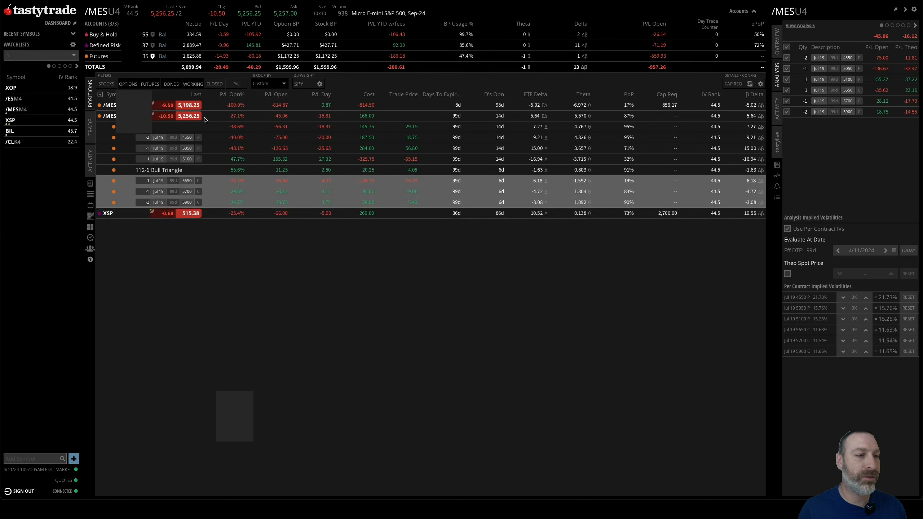
pyautogui.moveTo(206, 263)
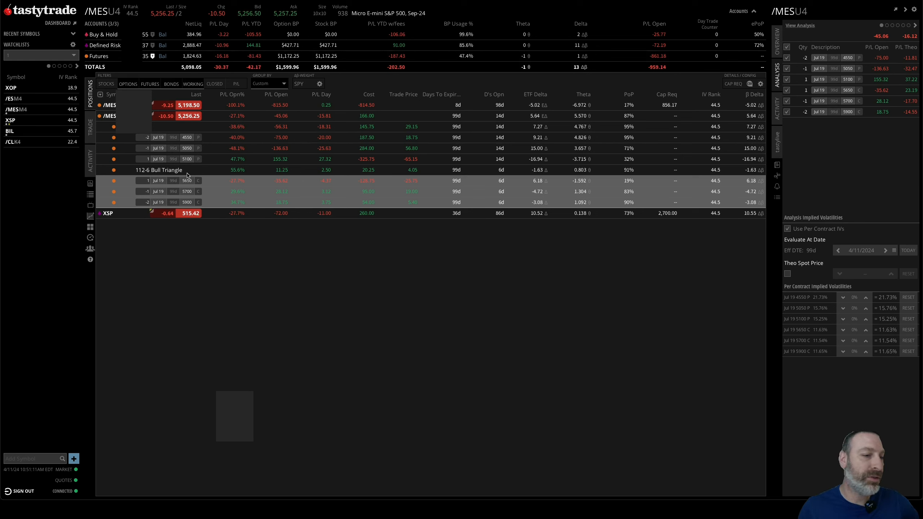
pyautogui.moveTo(207, 184)
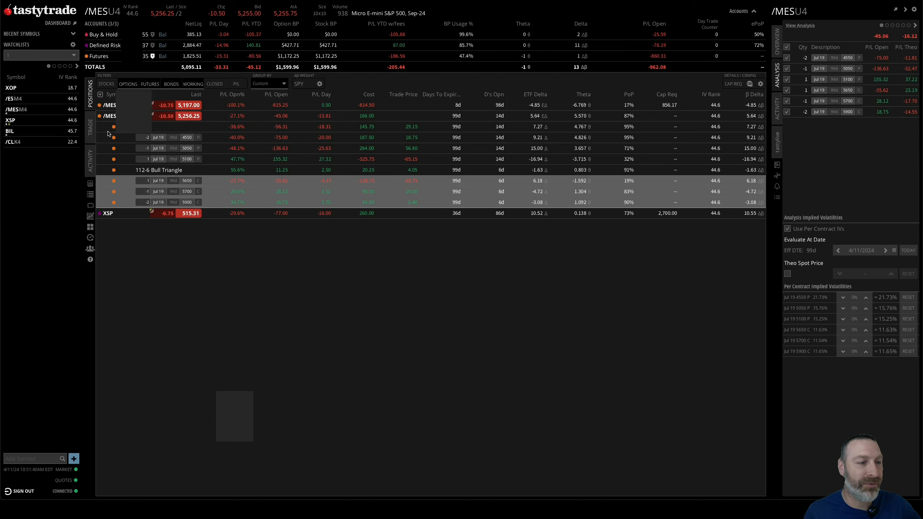
# Step: Bring up the /MESU4 option chain and switch to the Curve P/L chart
pyautogui.click(89, 126)
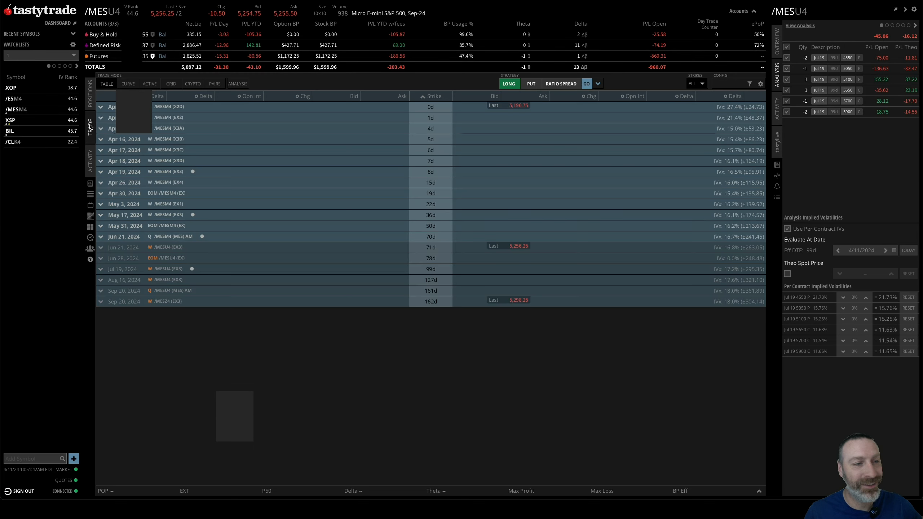
pyautogui.click(128, 84)
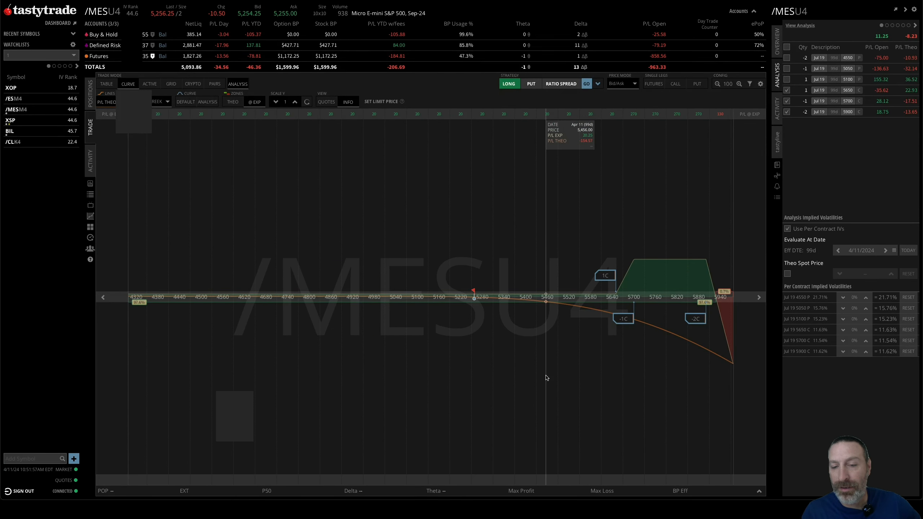
pyautogui.moveTo(467, 372)
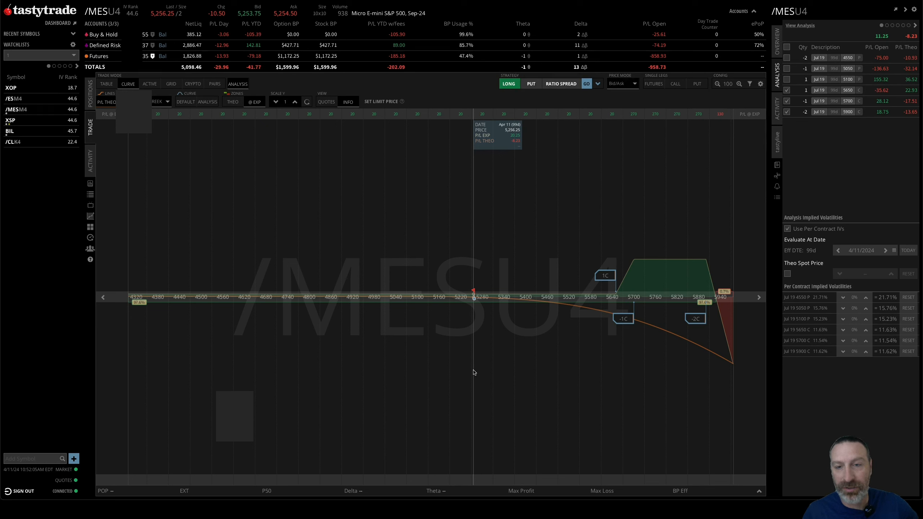
pyautogui.moveTo(654, 343)
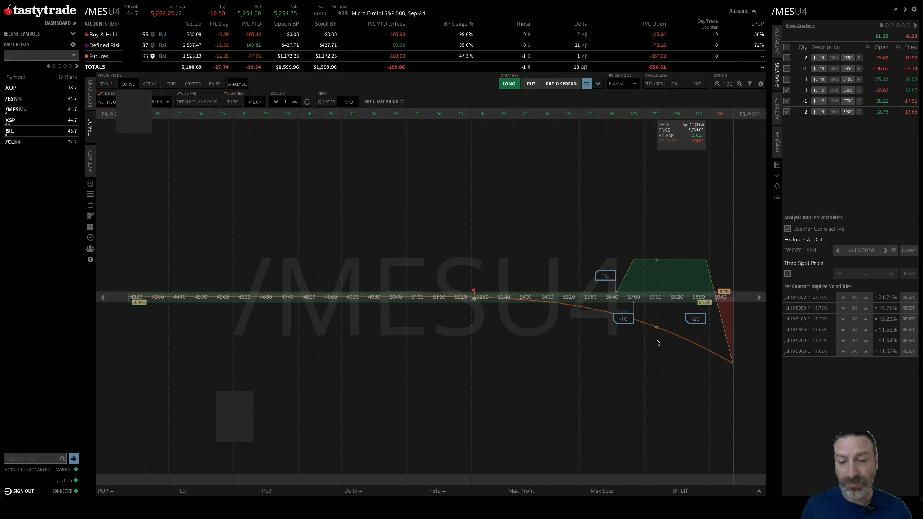
pyautogui.moveTo(474, 337)
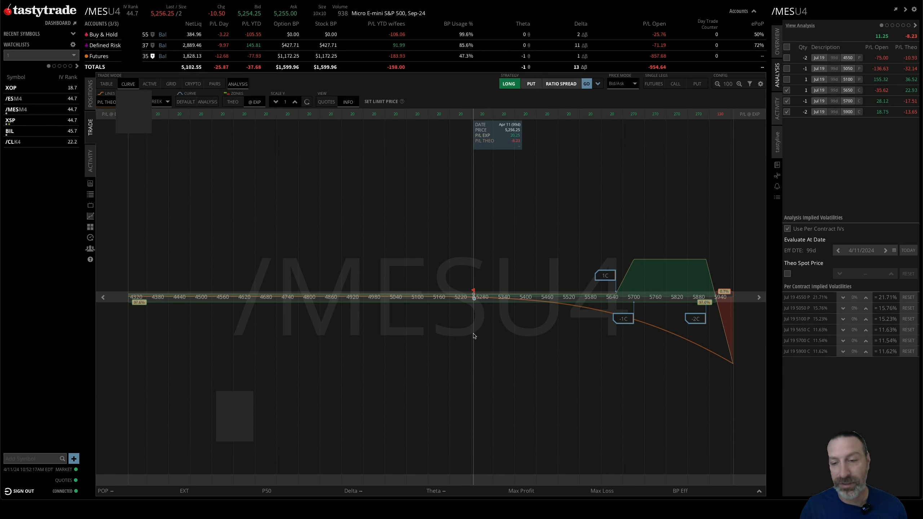
pyautogui.moveTo(634, 330)
pyautogui.write('5250')
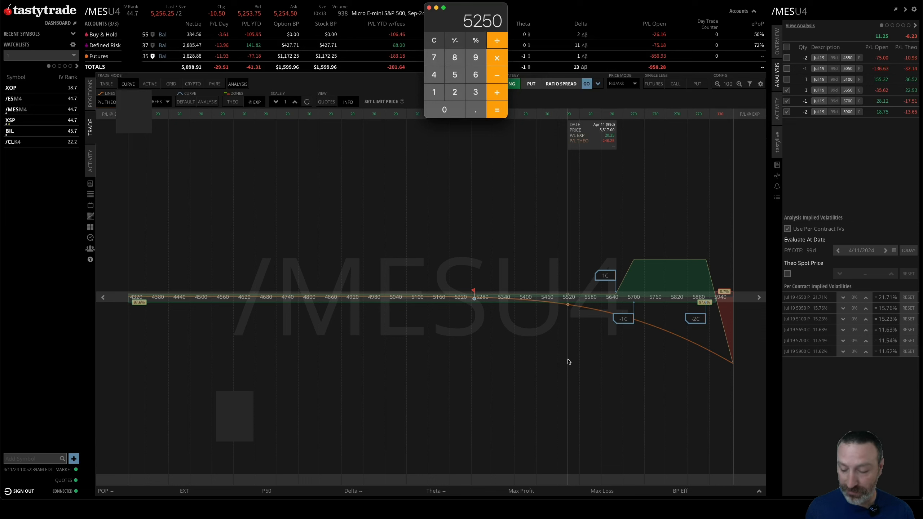
# Step: Clear the Calculator, compute a ratio of about 0.076923, then close it
pyautogui.click(496, 110)
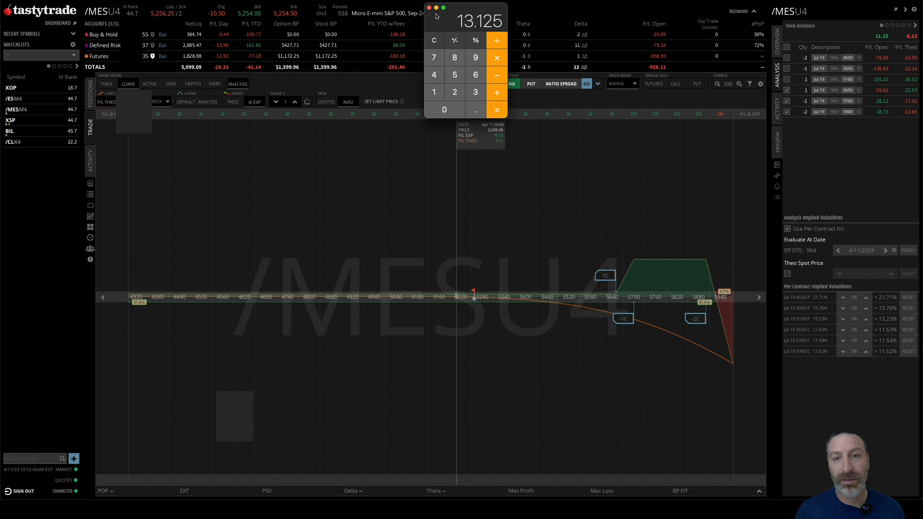
pyautogui.click(434, 40)
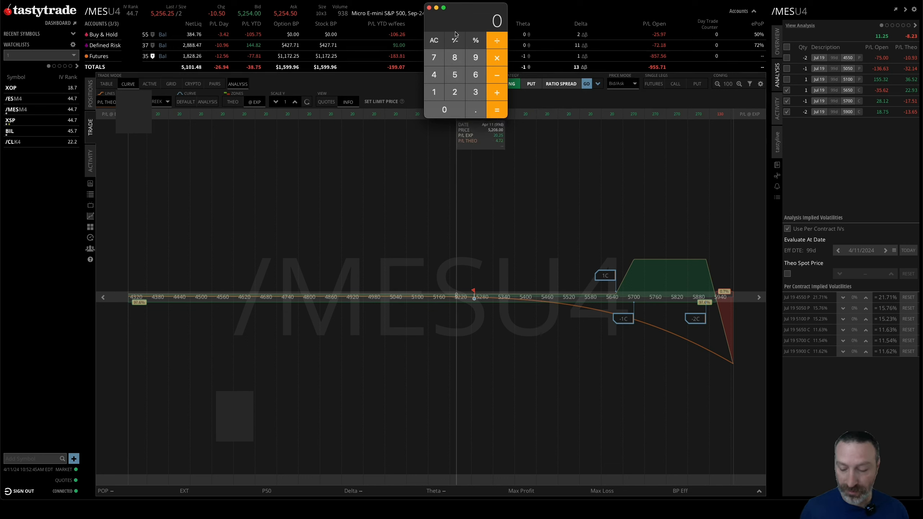
pyautogui.click(453, 75)
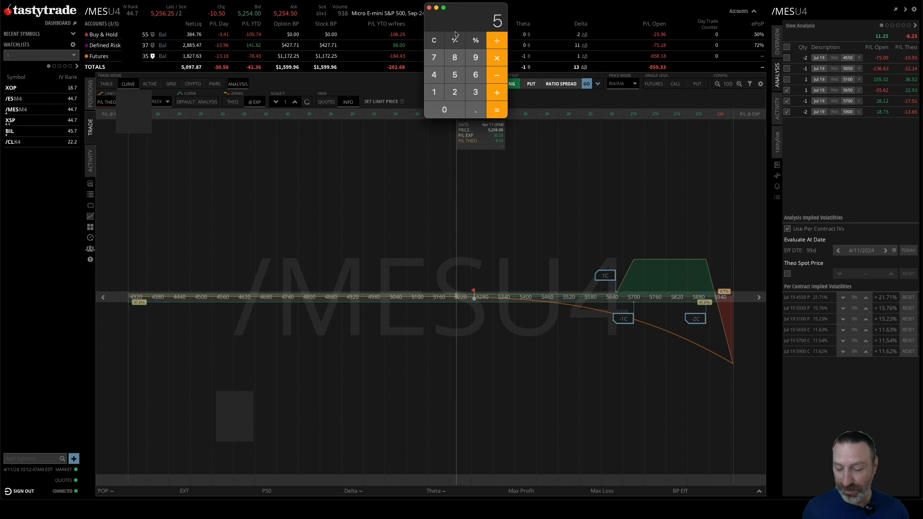
pyautogui.click(444, 110)
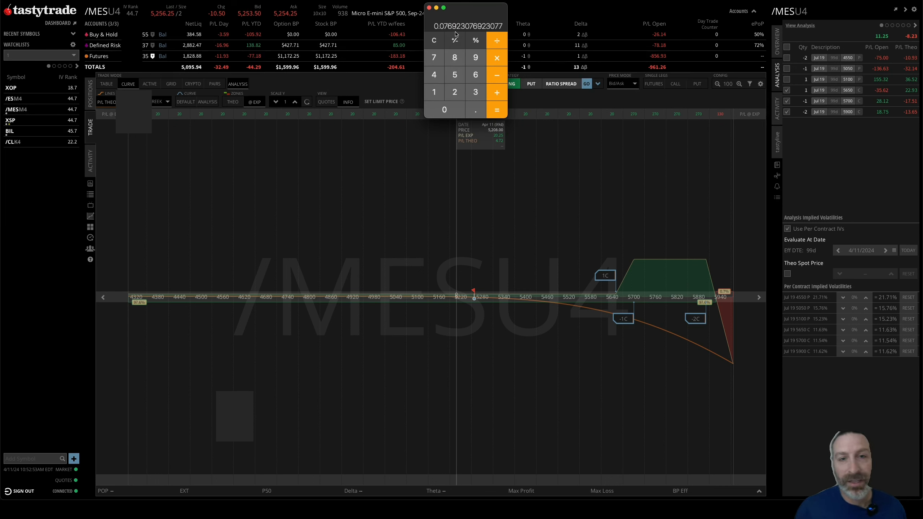
pyautogui.moveTo(476, 215)
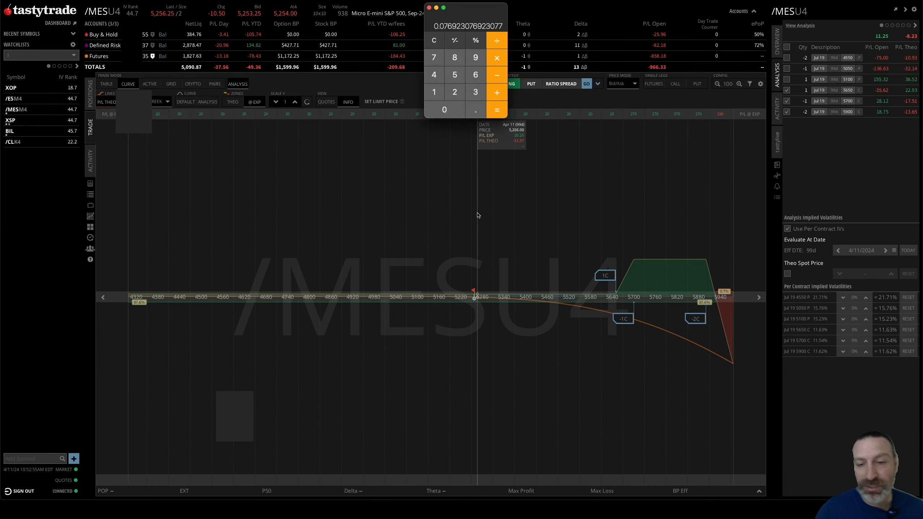
pyautogui.moveTo(475, 310)
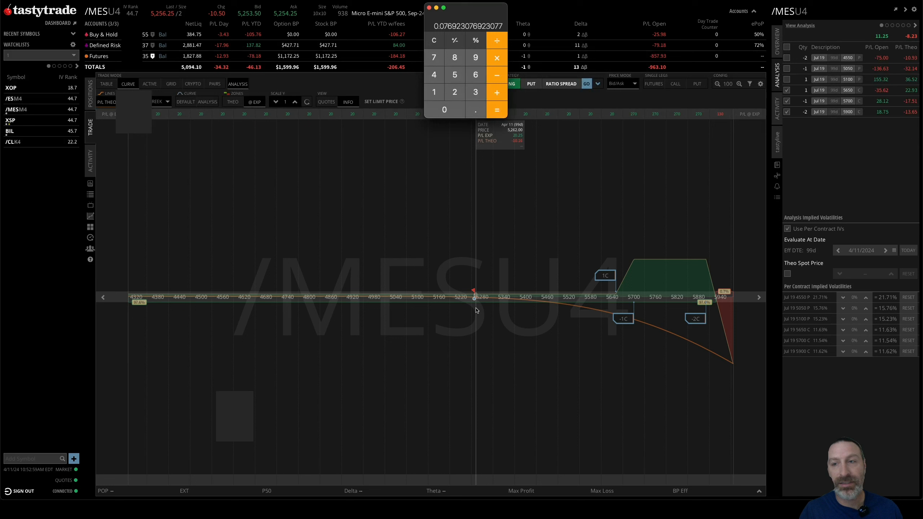
pyautogui.moveTo(637, 357)
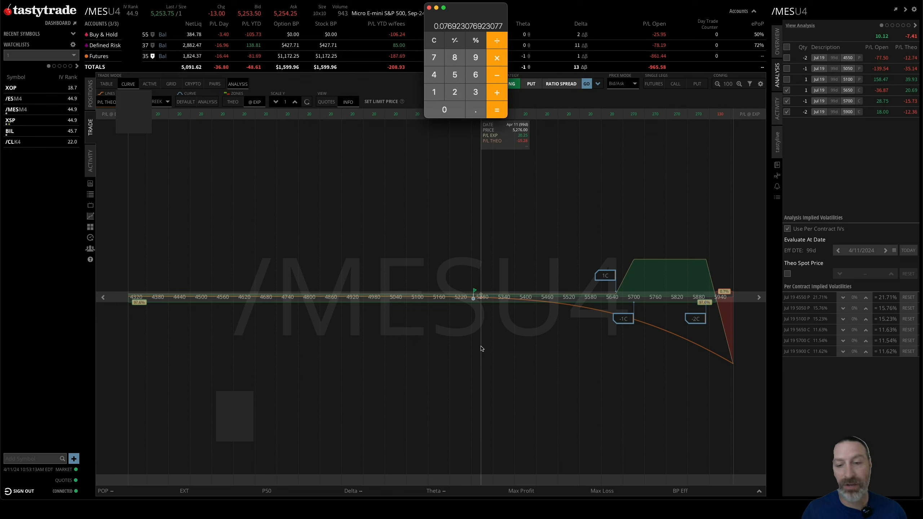
pyautogui.moveTo(579, 357)
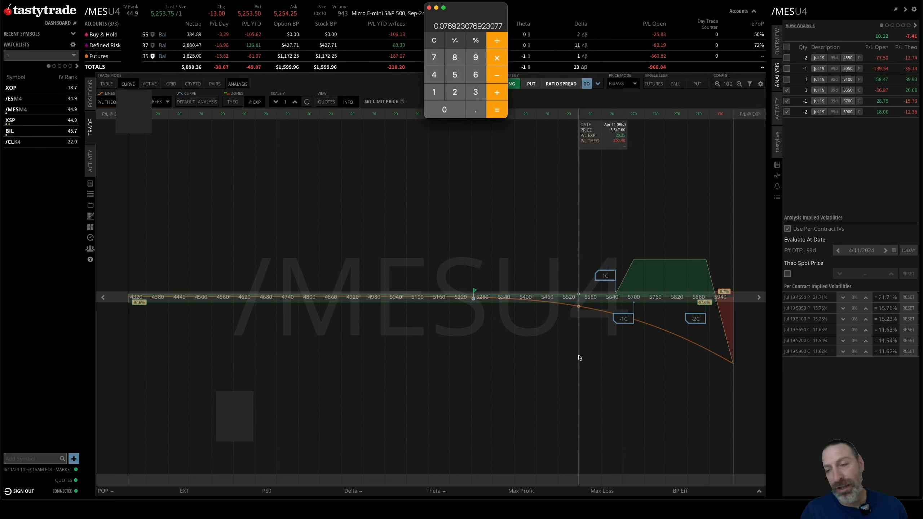
pyautogui.moveTo(651, 352)
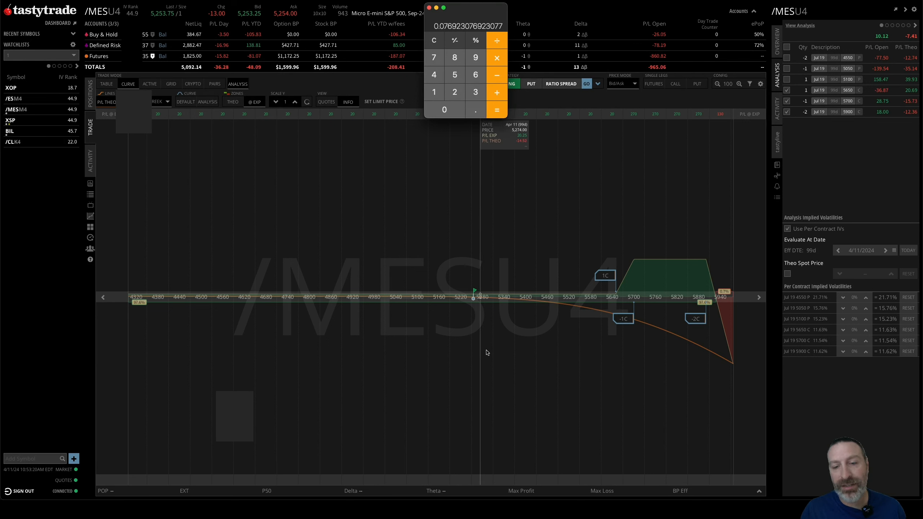
pyautogui.moveTo(394, 350)
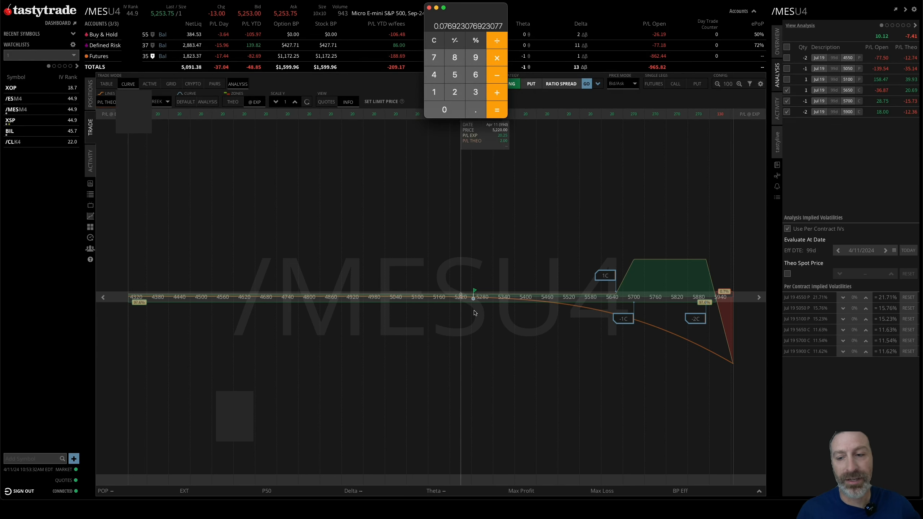
pyautogui.moveTo(461, 297)
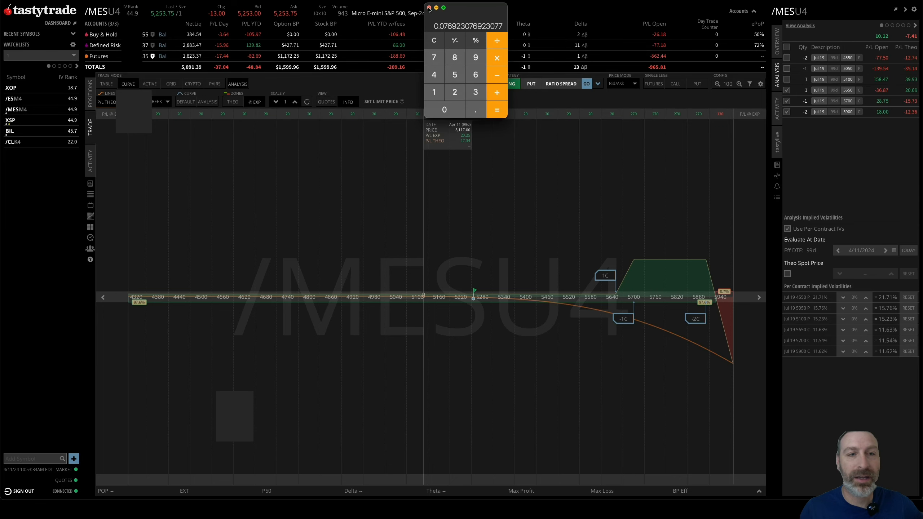
pyautogui.click(107, 83)
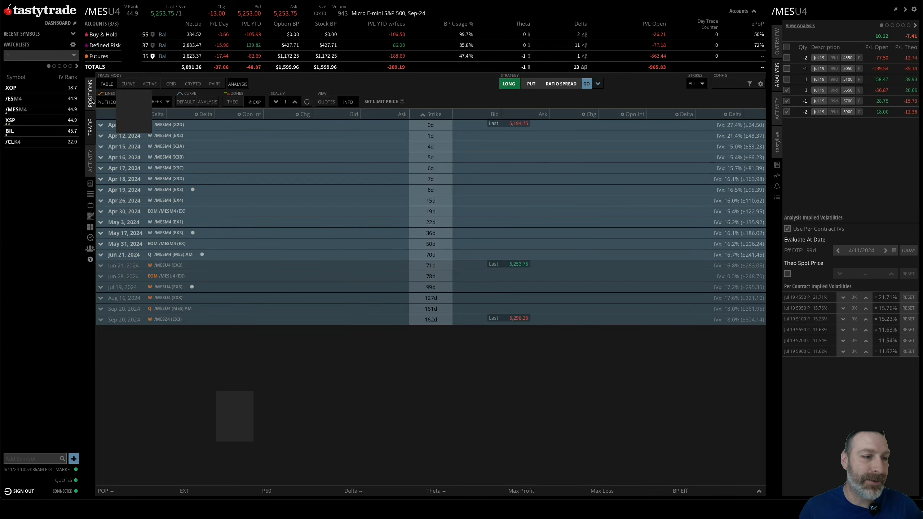
# Step: Return to the Positions list after the 5650/5700/5900 call legs are closed
pyautogui.click(89, 97)
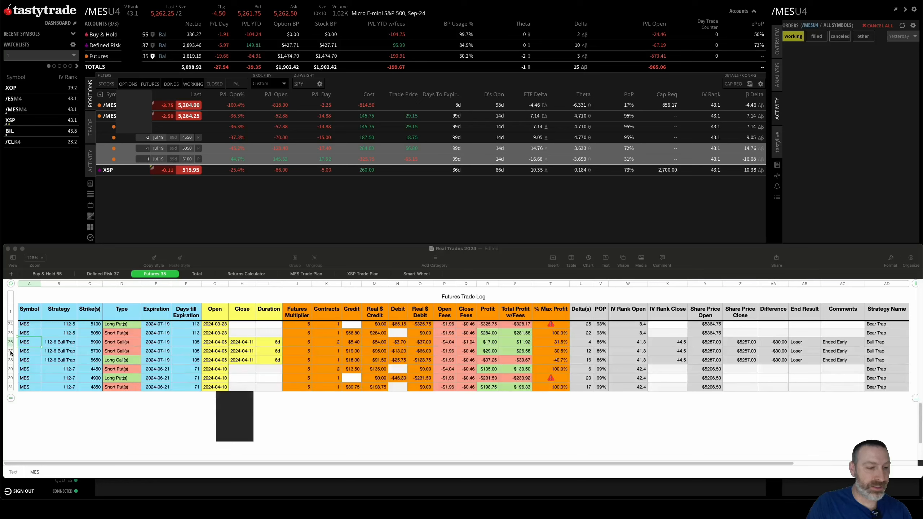
# Step: Select the profit cells of rows 26–28 to read their -$1.17 sum
pyautogui.click(214, 342)
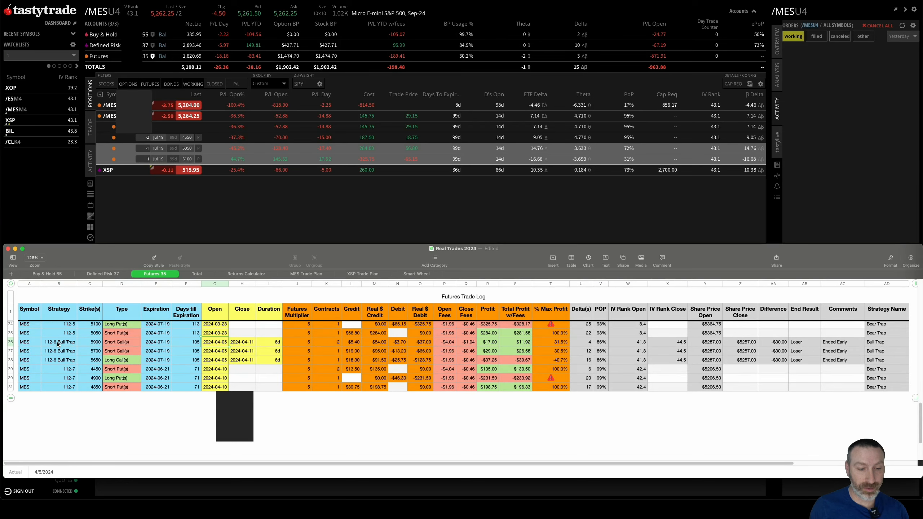
pyautogui.click(268, 342)
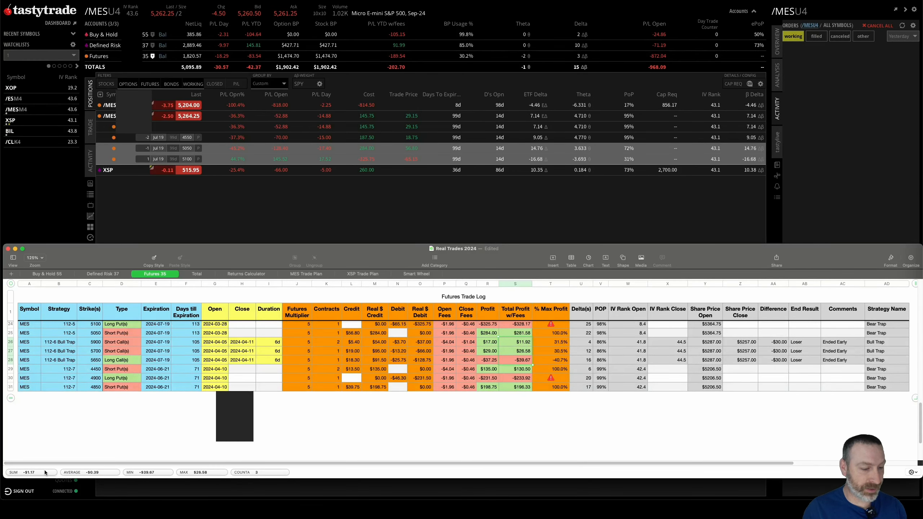
pyautogui.moveTo(446, 410)
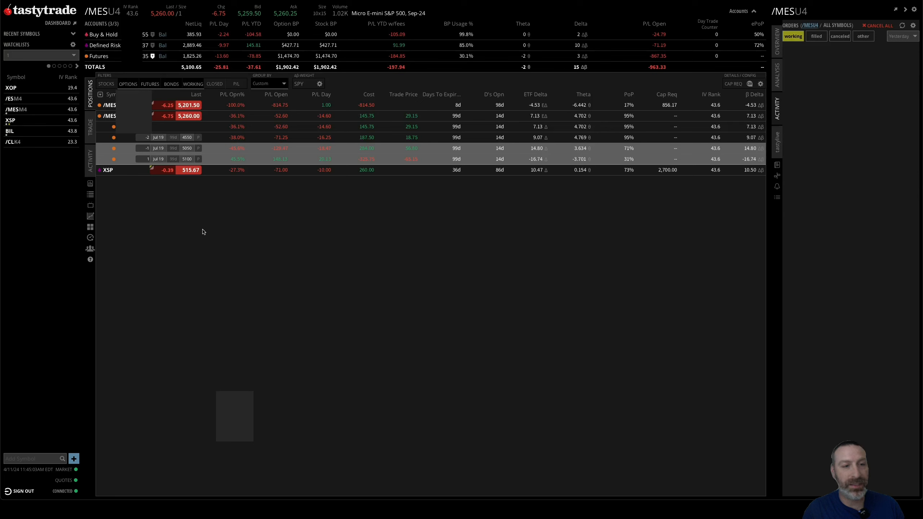
pyautogui.moveTo(211, 151)
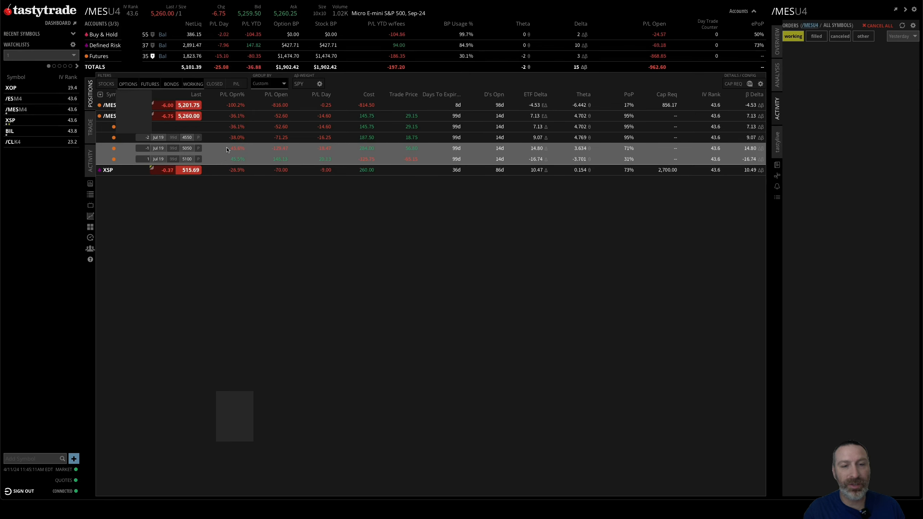
pyautogui.moveTo(234, 159)
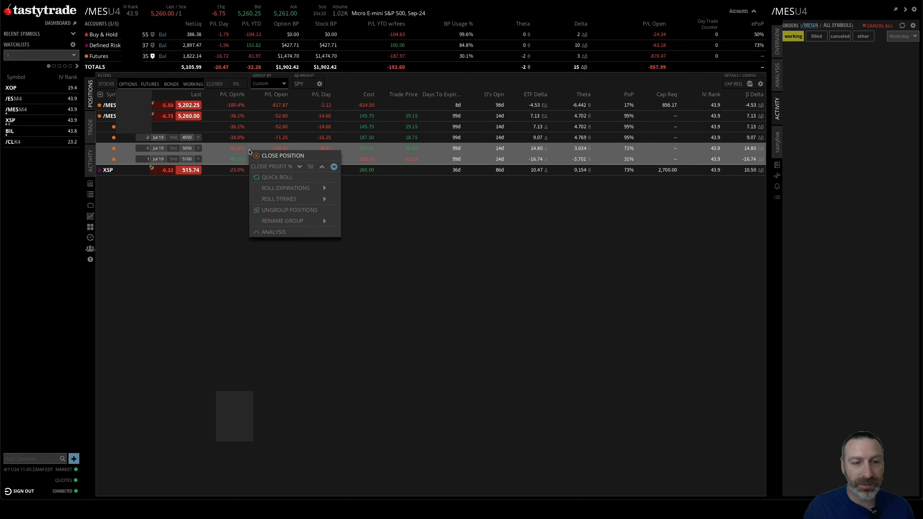
# Step: Start a closing order for the July 19 5050/5100 put spread at a 12.00 credit
pyautogui.click(272, 232)
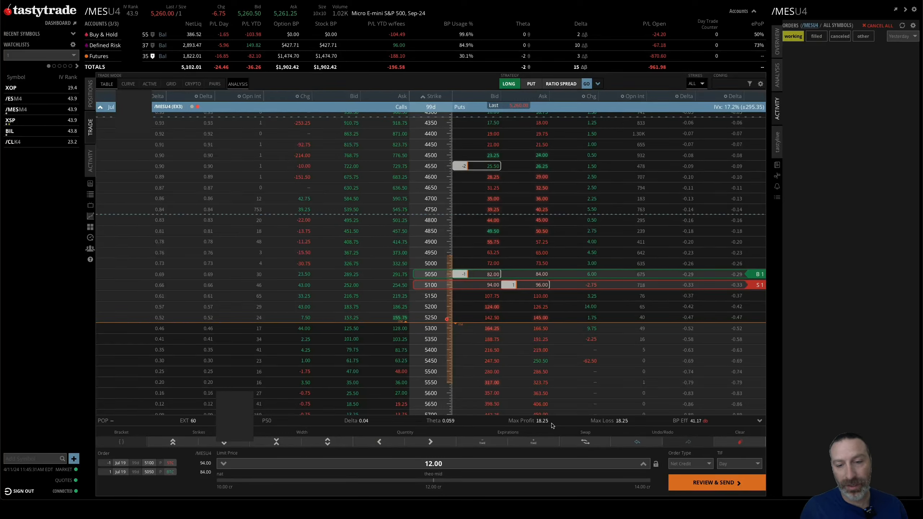
pyautogui.moveTo(539, 425)
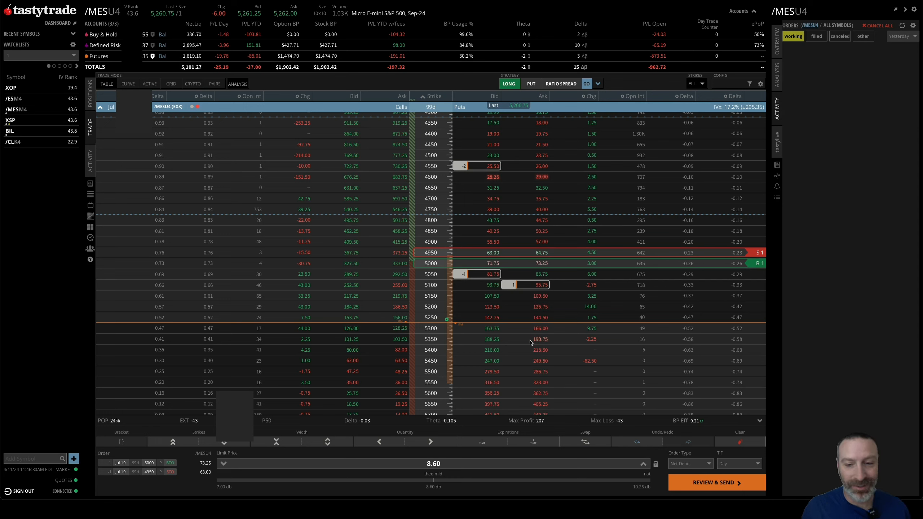
pyautogui.moveTo(532, 347)
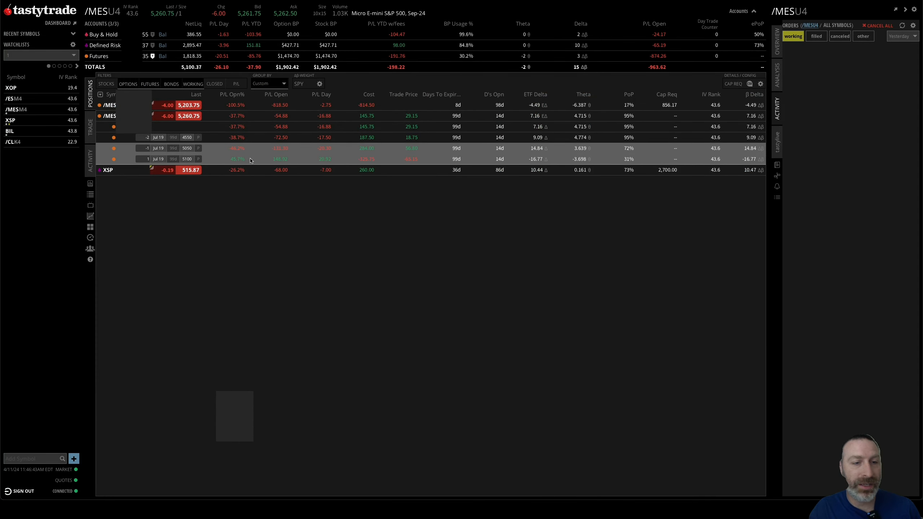
# Step: Right-click the 5050/5100 put spread position to bring up its actions
pyautogui.rightClick(236, 159)
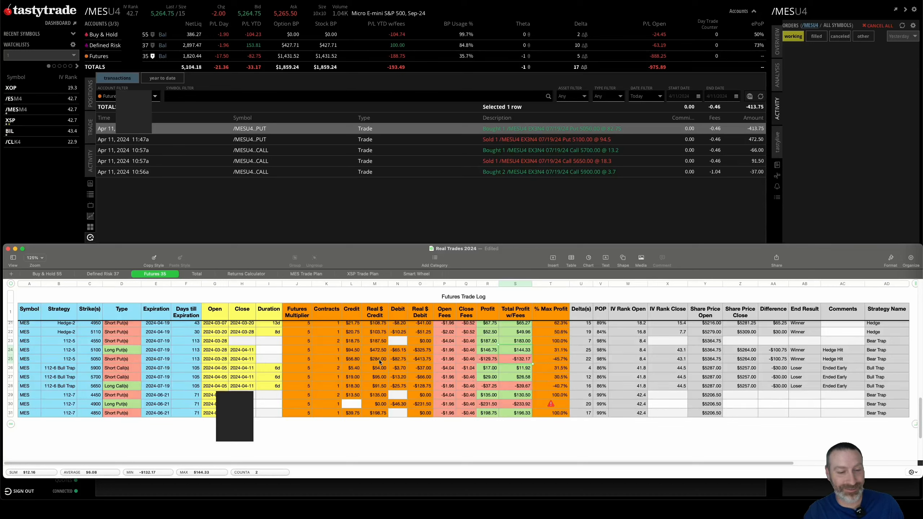
# Step: Bring tastytrade forward and view positions, now showing only the short 4550 put
pyautogui.click(269, 350)
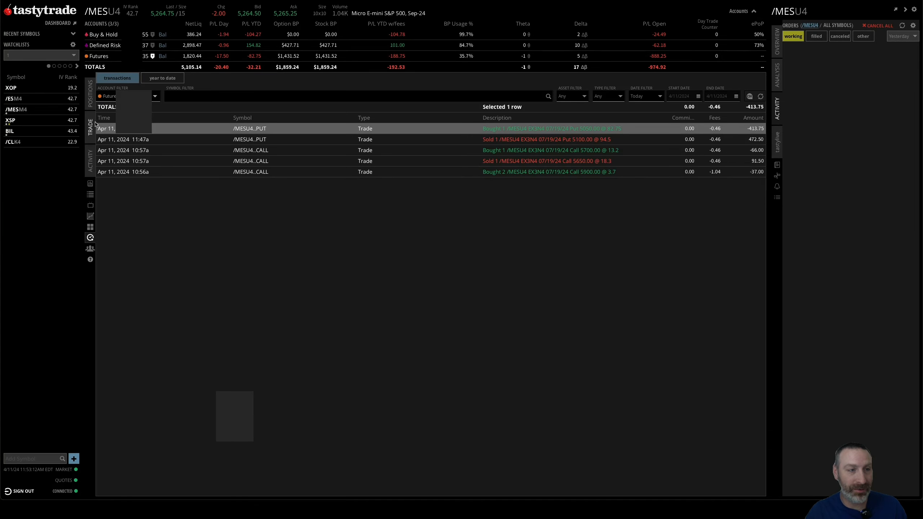
pyautogui.click(89, 97)
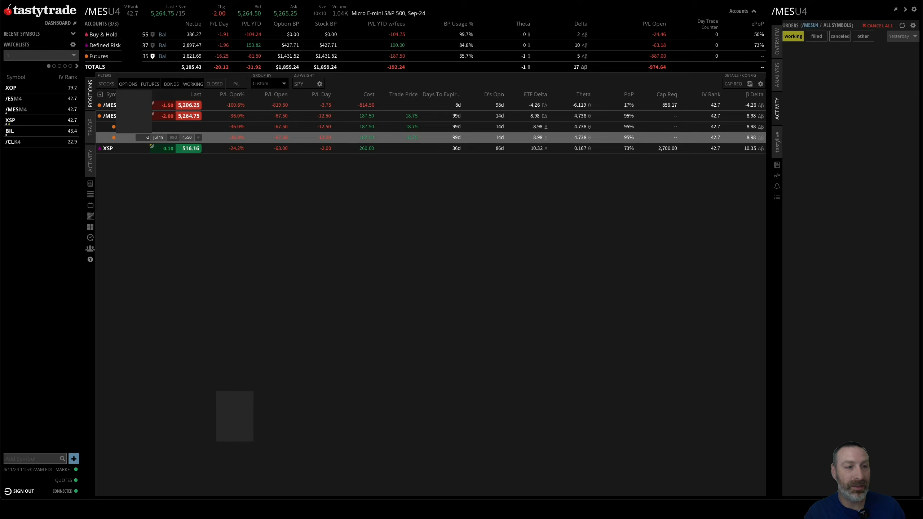
# Step: Load the /MES option chain and expand the 99-day July 19 expiration
pyautogui.click(89, 125)
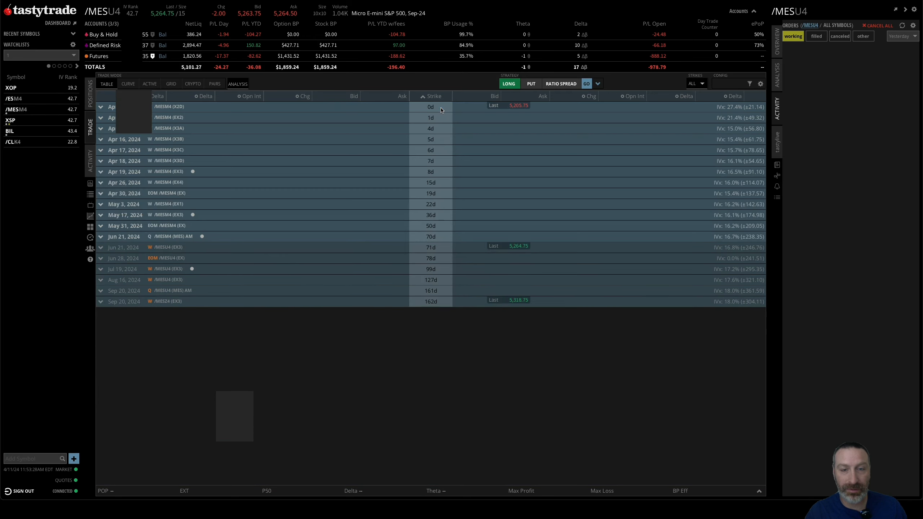
pyautogui.moveTo(435, 273)
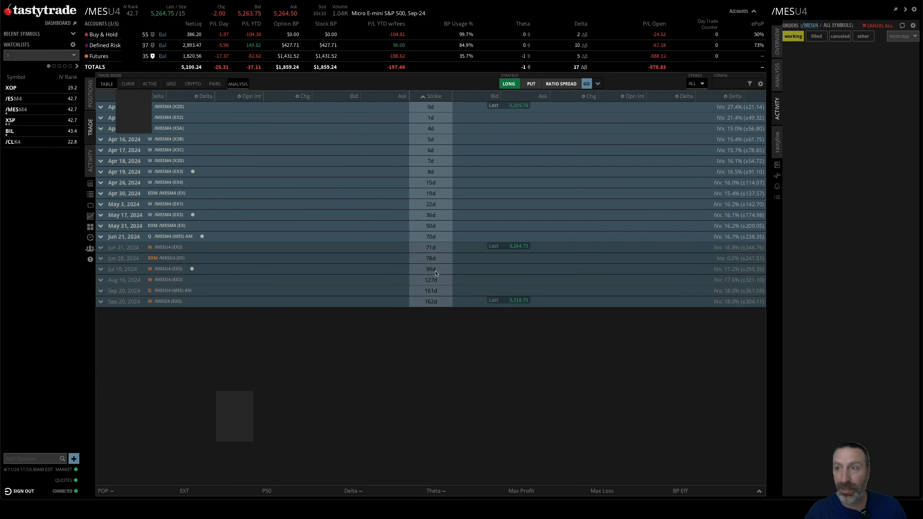
pyautogui.click(123, 269)
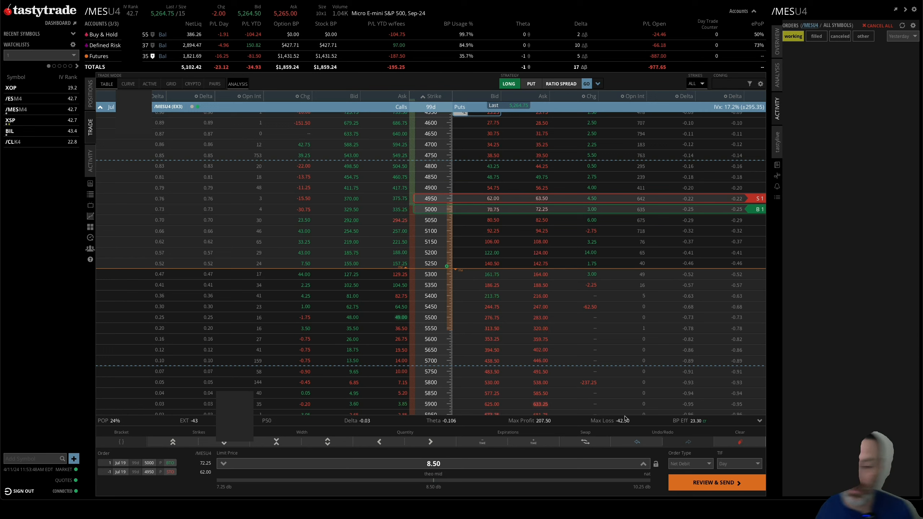
pyautogui.moveTo(609, 424)
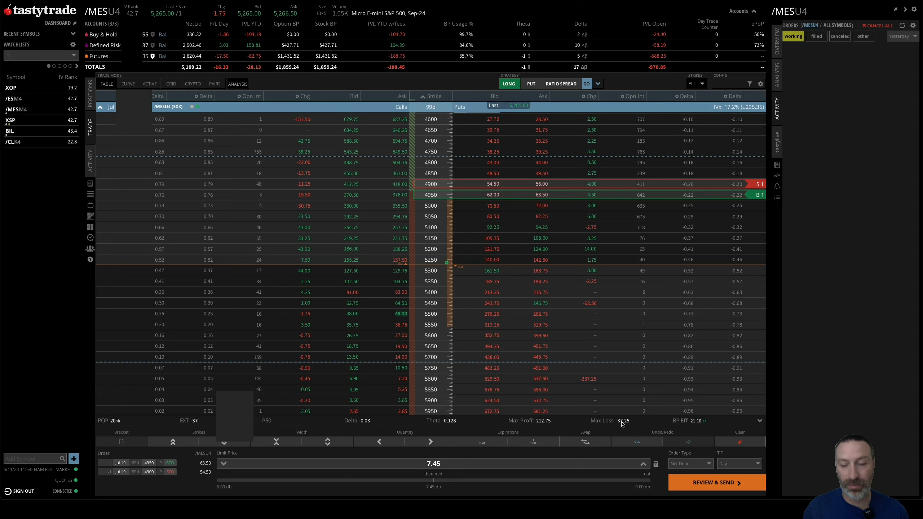
pyautogui.moveTo(475, 379)
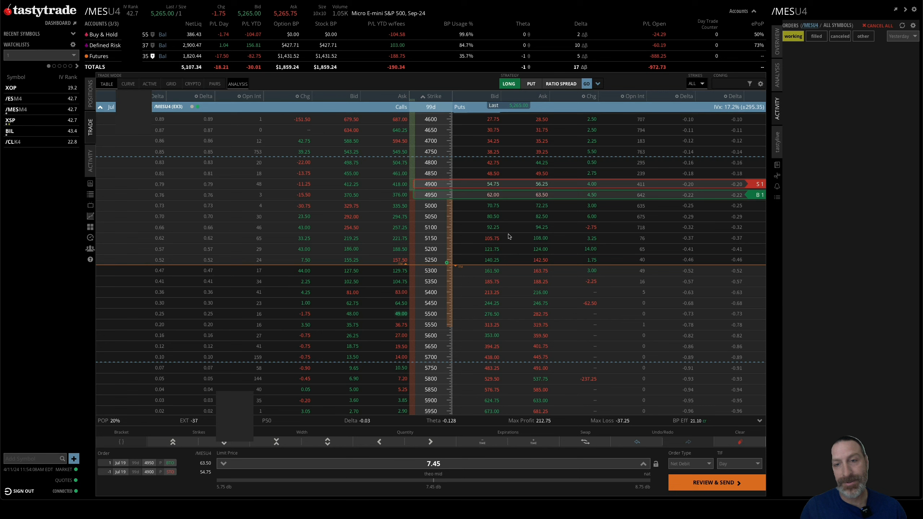
# Step: View the put spread's profit and loss curve, then return to the Table view
pyautogui.click(127, 83)
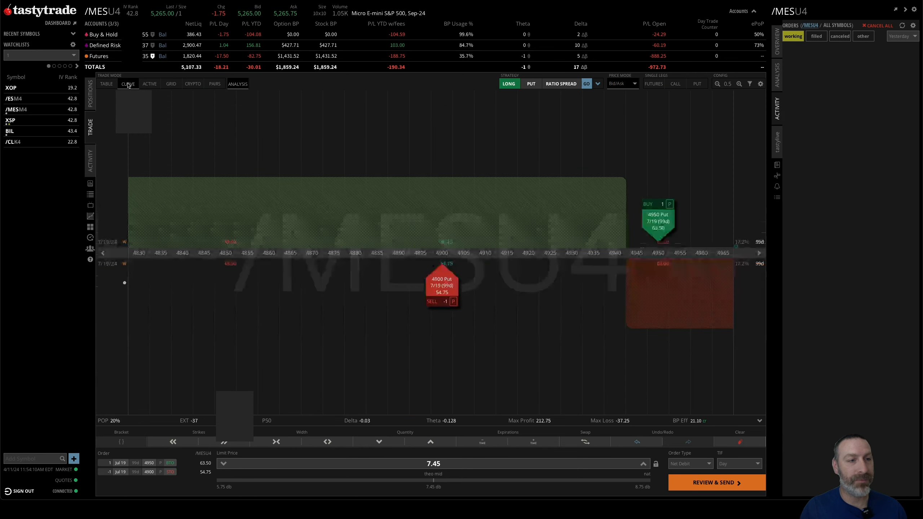
pyautogui.click(237, 84)
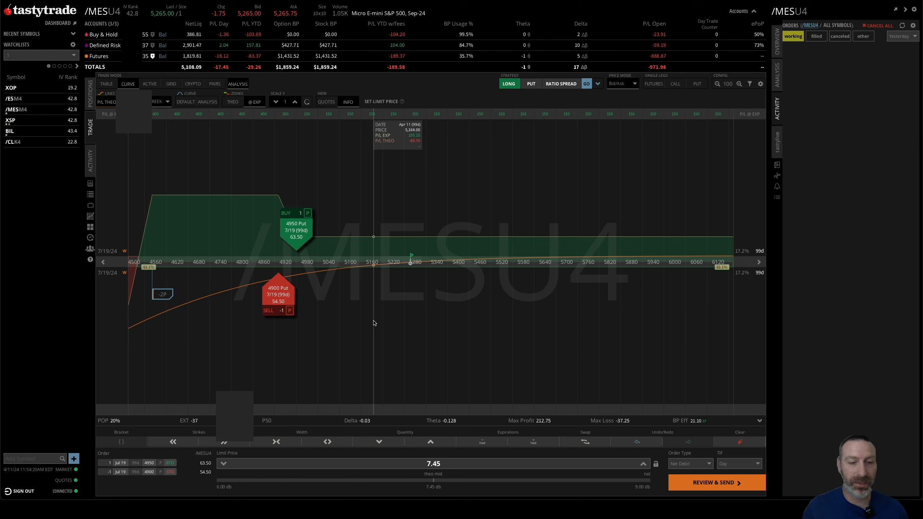
pyautogui.moveTo(245, 314)
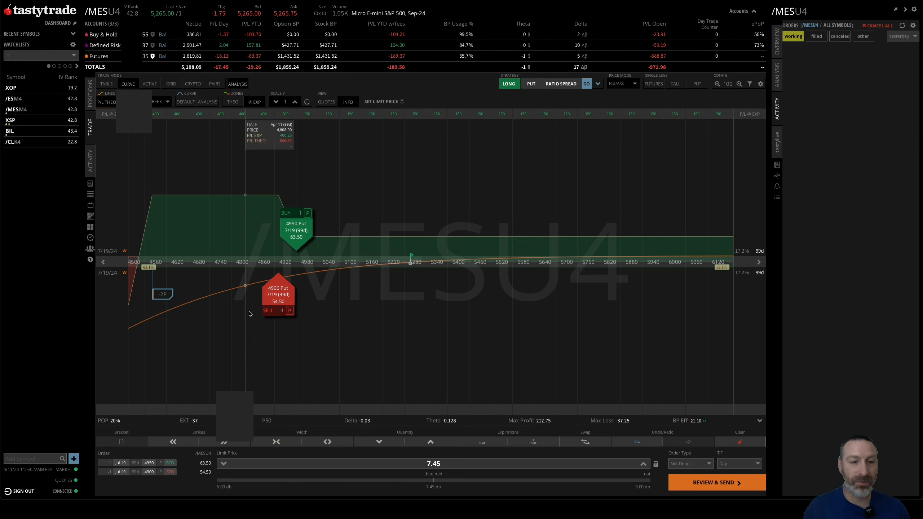
pyautogui.moveTo(295, 238)
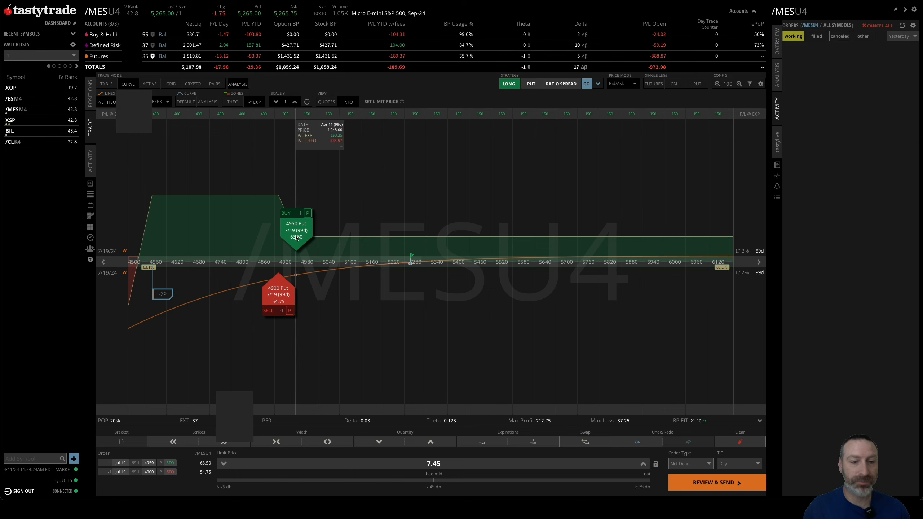
pyautogui.moveTo(305, 239)
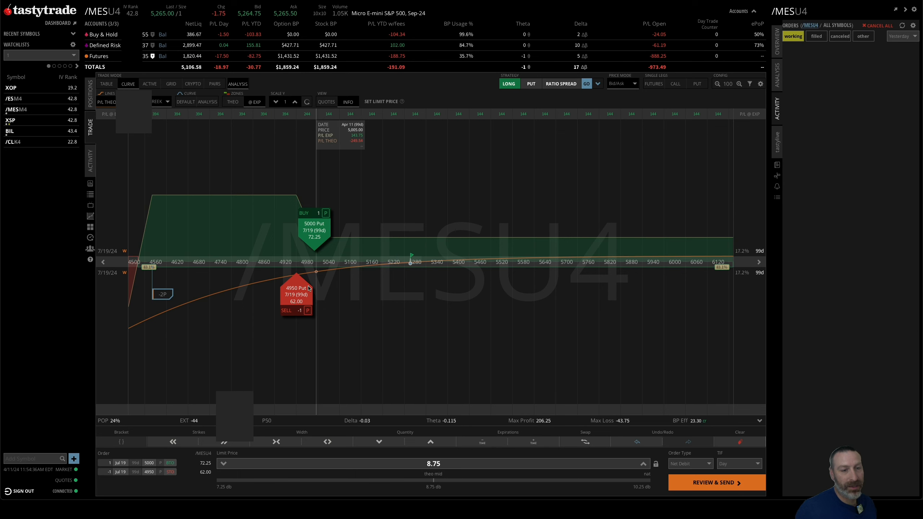
pyautogui.moveTo(372, 301)
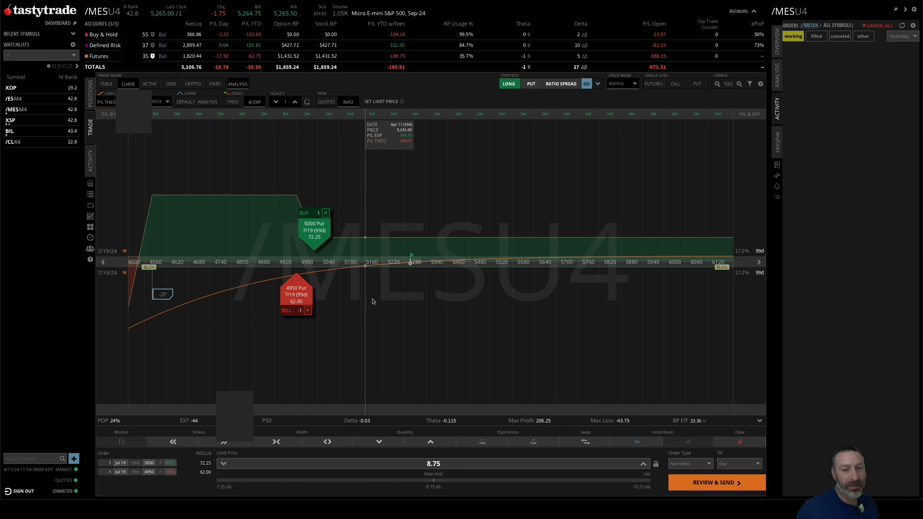
pyautogui.moveTo(393, 303)
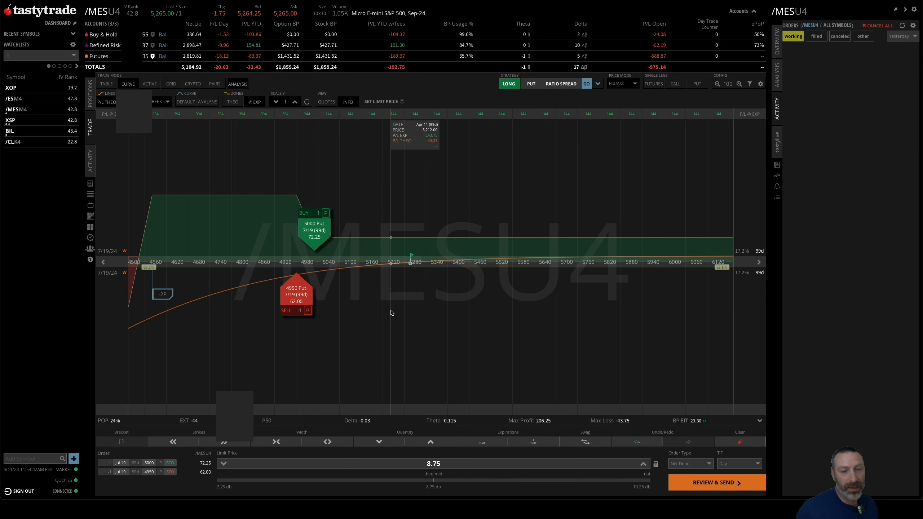
pyautogui.moveTo(371, 313)
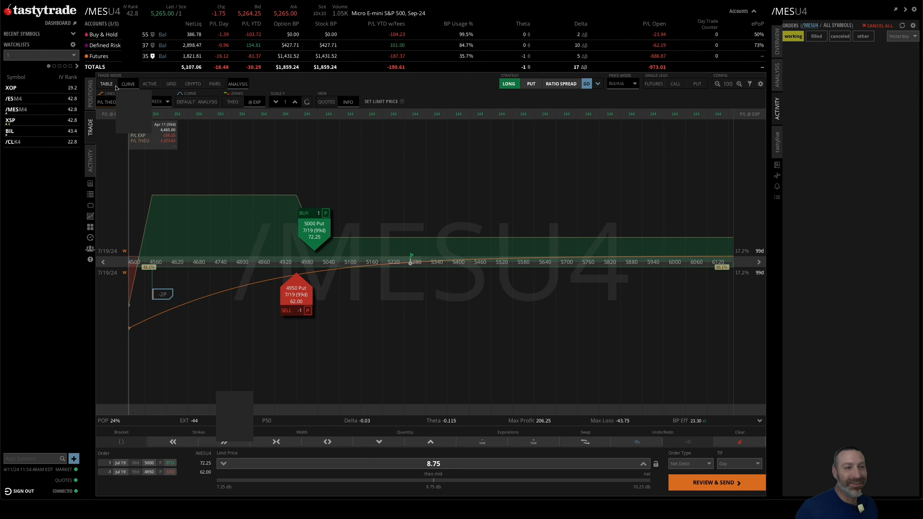
pyautogui.click(106, 84)
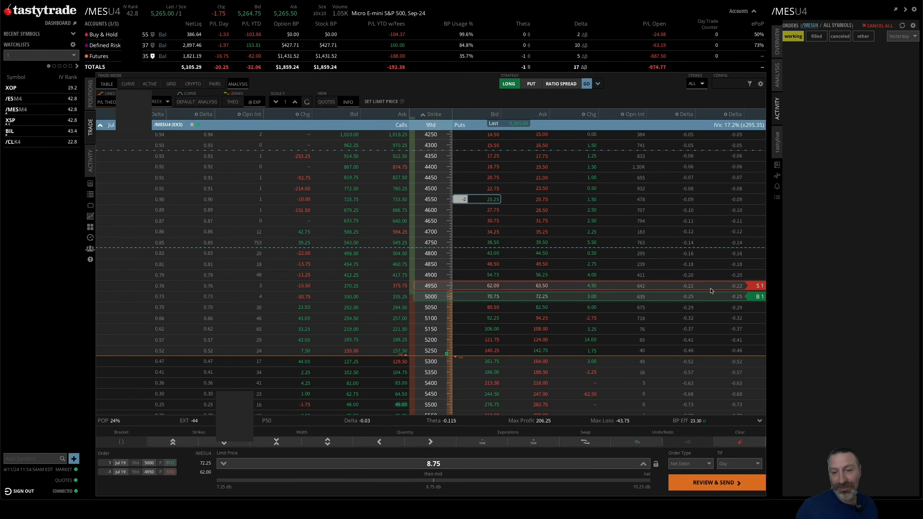
# Step: Review the 4950/4900 long put spread on the profit curve
pyautogui.scroll(3)
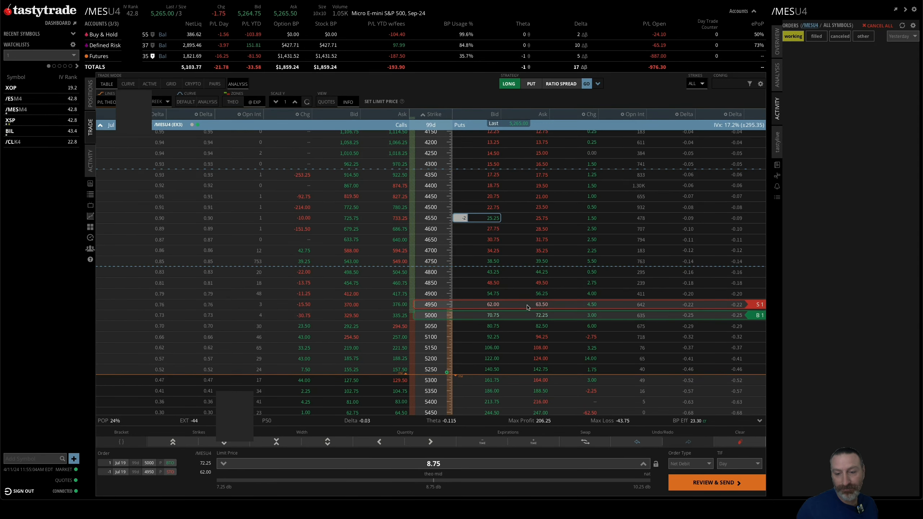
pyautogui.moveTo(521, 307)
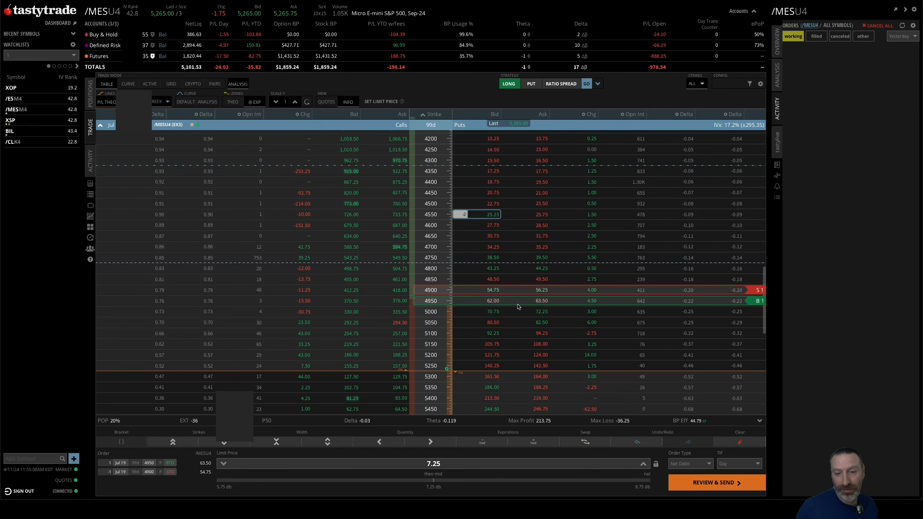
pyautogui.moveTo(625, 423)
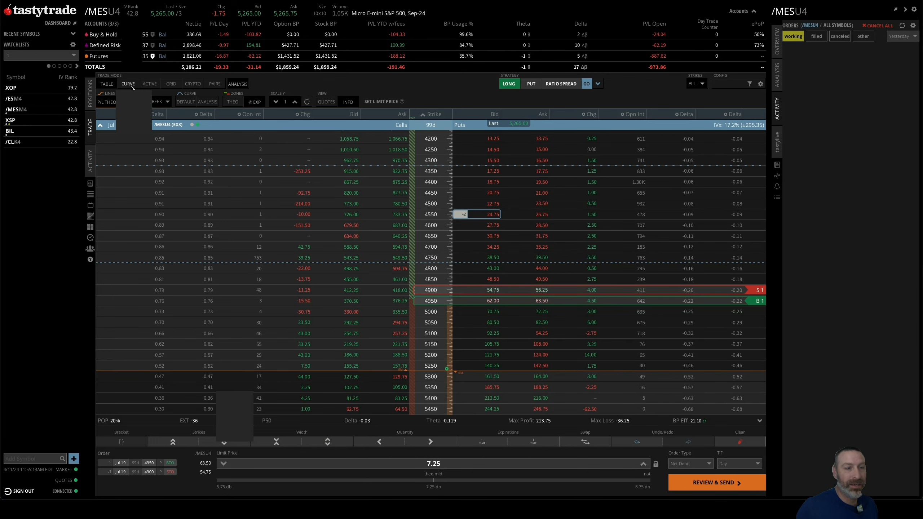
pyautogui.click(127, 84)
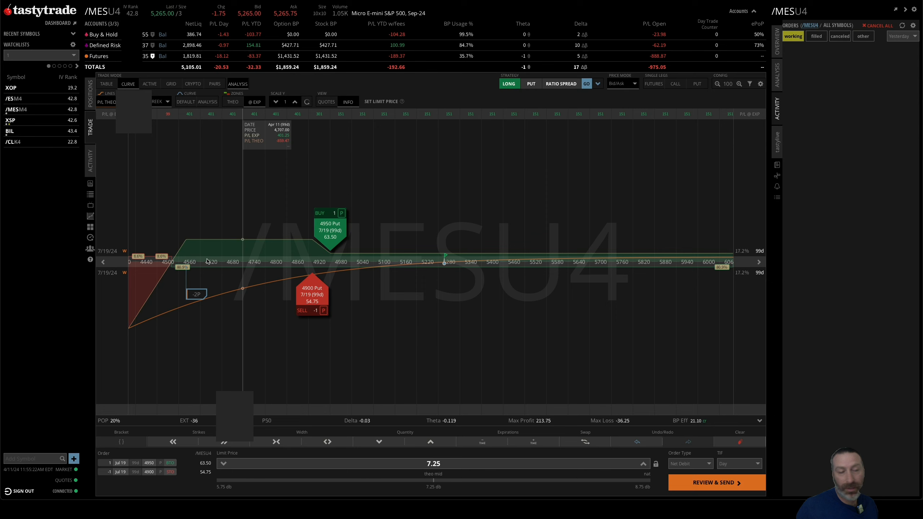
pyautogui.click(107, 84)
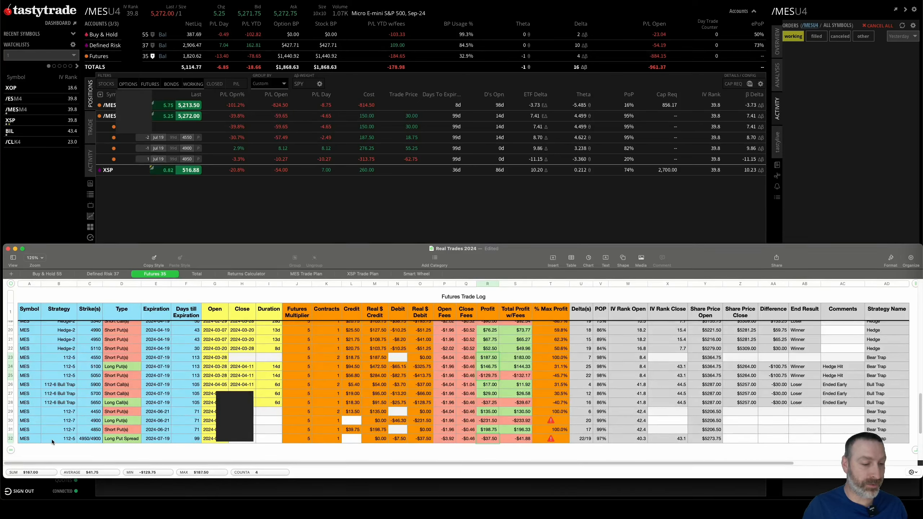
pyautogui.click(89, 439)
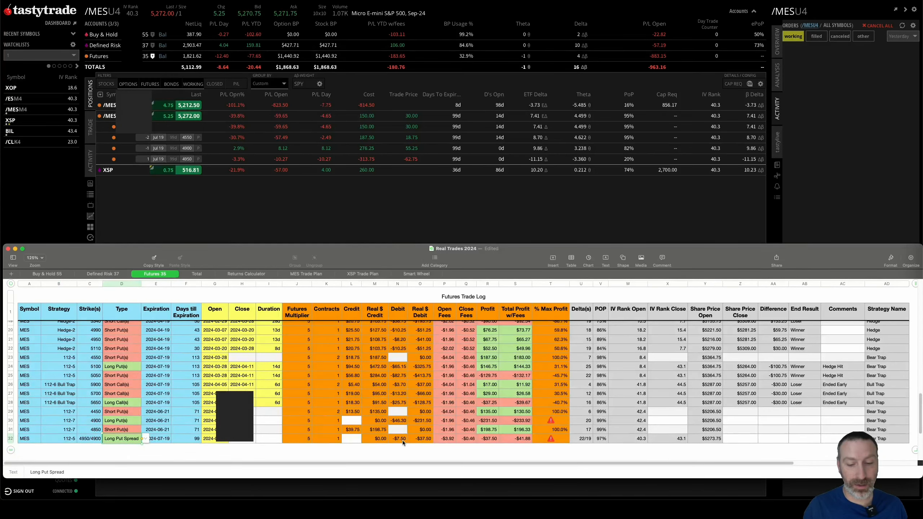
pyautogui.click(397, 438)
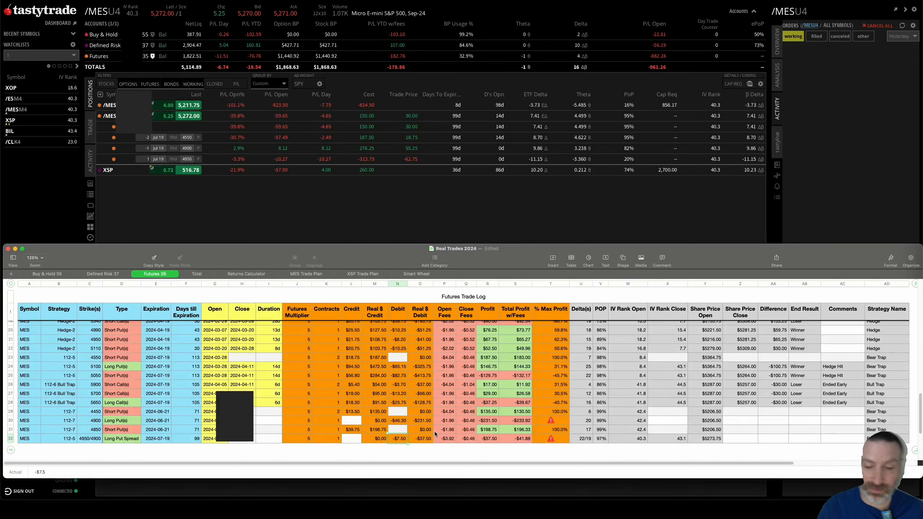
pyautogui.click(419, 438)
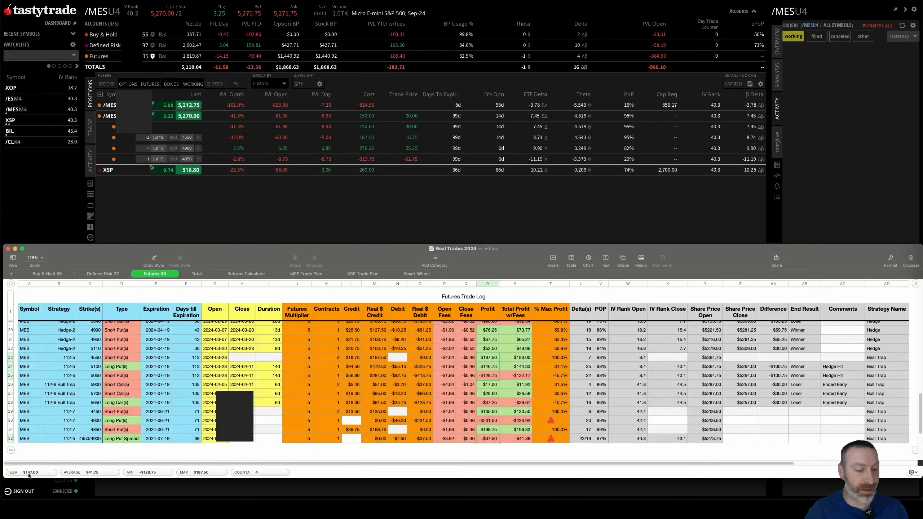
pyautogui.moveTo(31, 471)
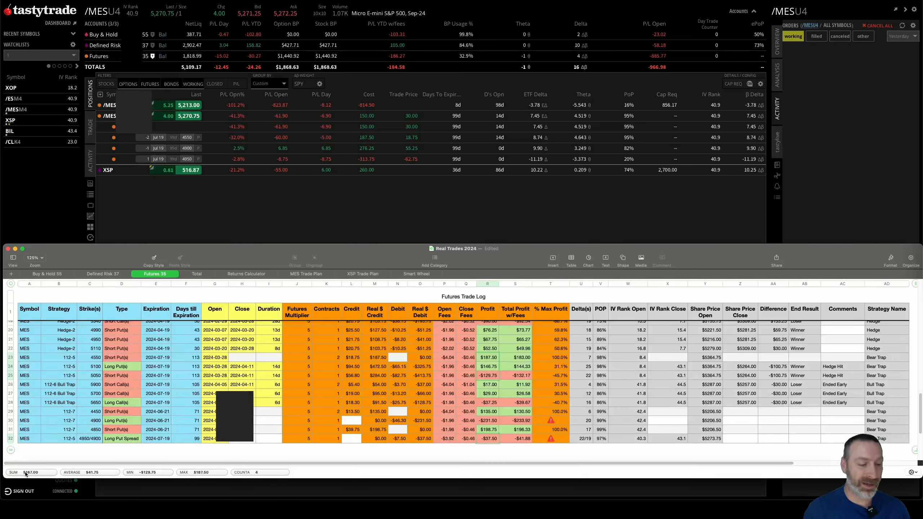
pyautogui.moveTo(30, 472)
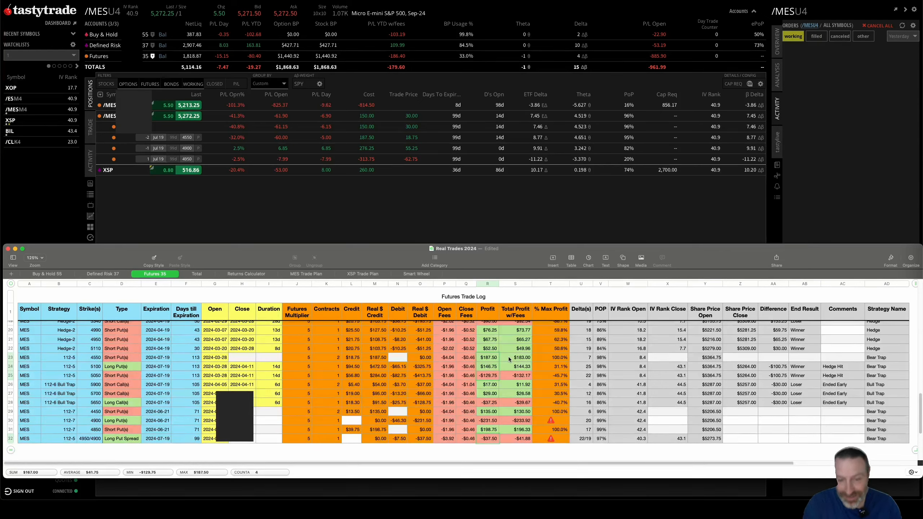
pyautogui.click(488, 357)
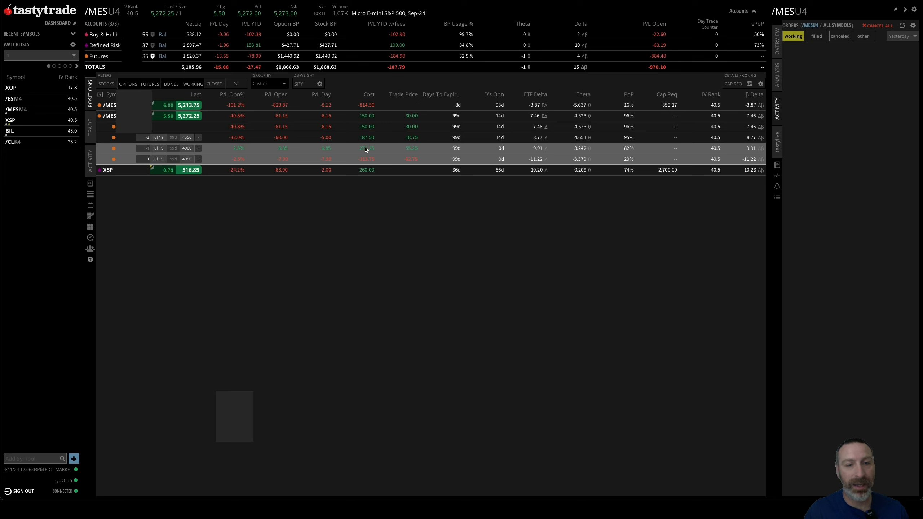
pyautogui.moveTo(367, 154)
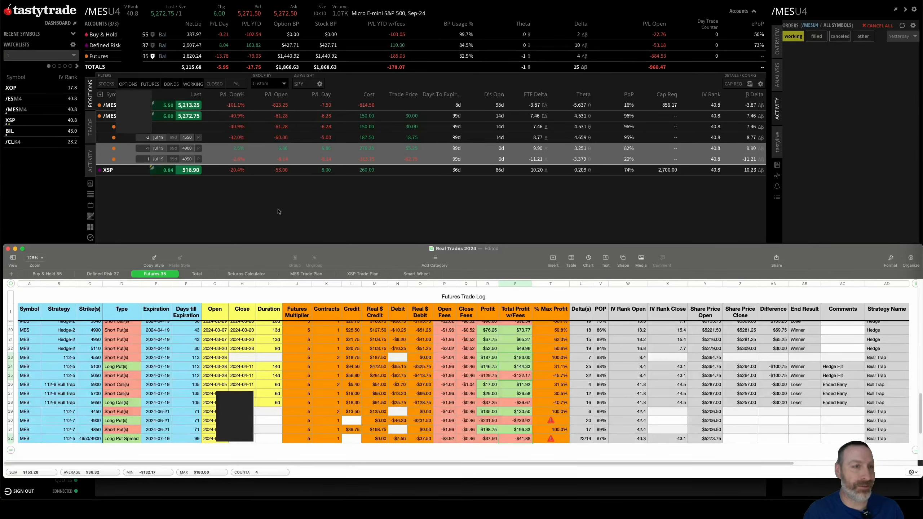
pyautogui.moveTo(290, 215)
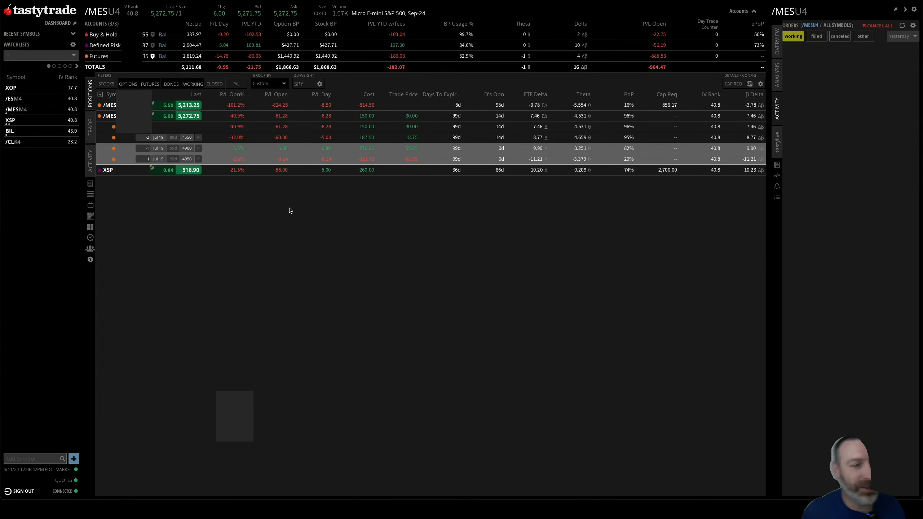
pyautogui.moveTo(334, 228)
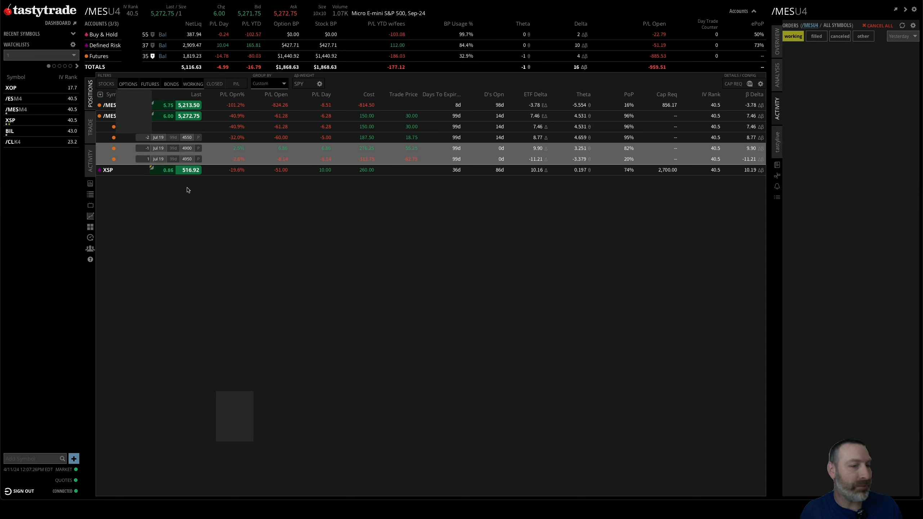
pyautogui.moveTo(296, 232)
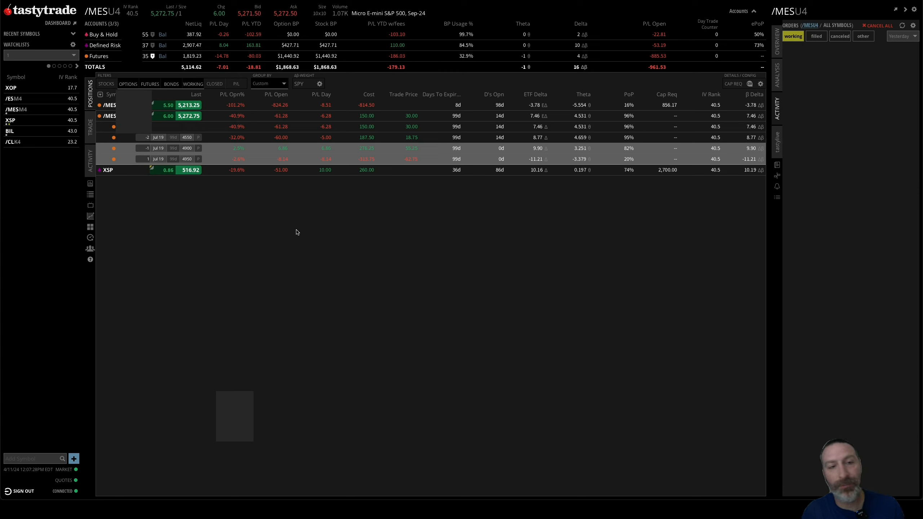
pyautogui.moveTo(265, 252)
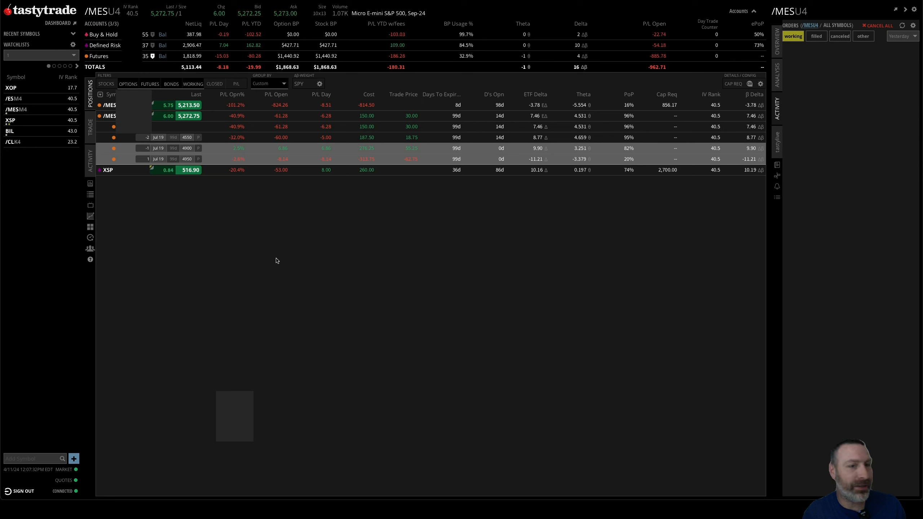
pyautogui.moveTo(326, 266)
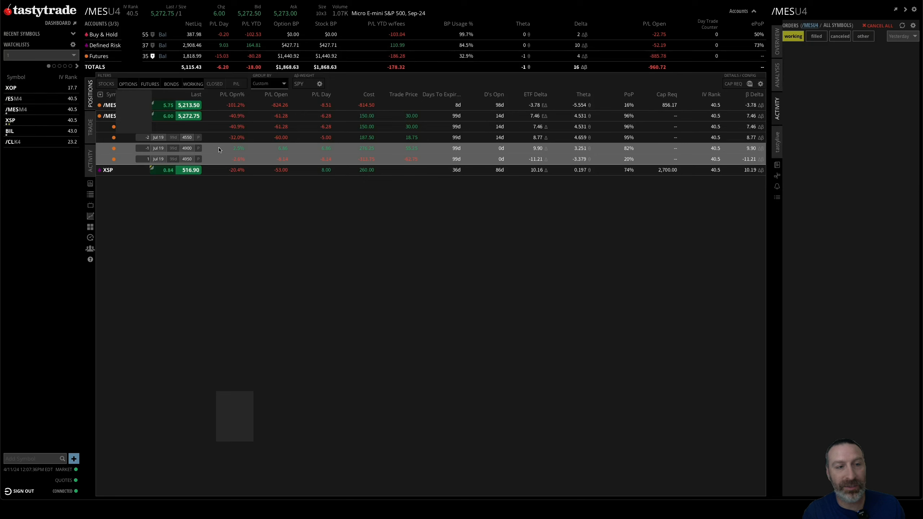
pyautogui.moveTo(200, 155)
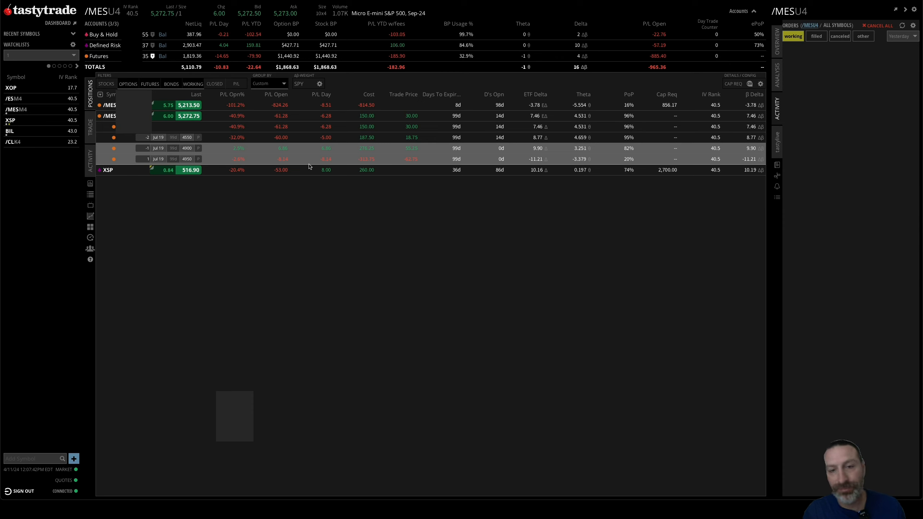
pyautogui.moveTo(334, 223)
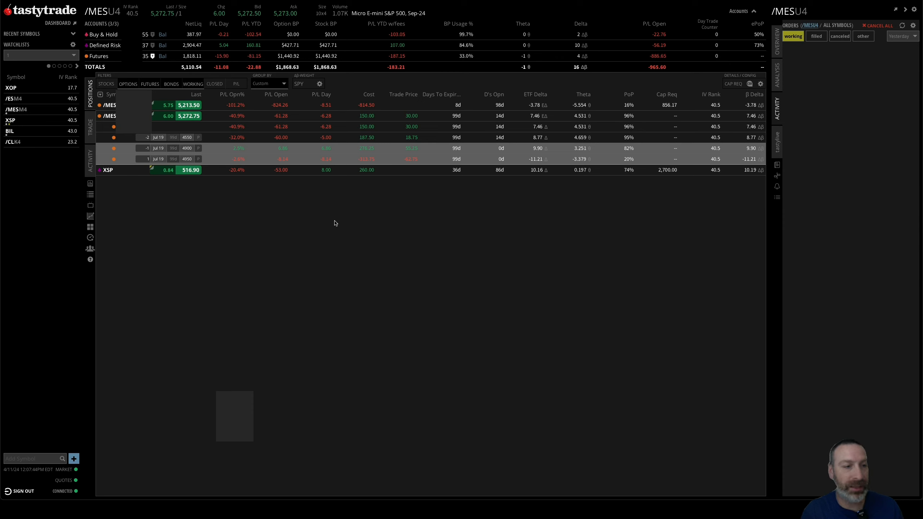
pyautogui.moveTo(284, 222)
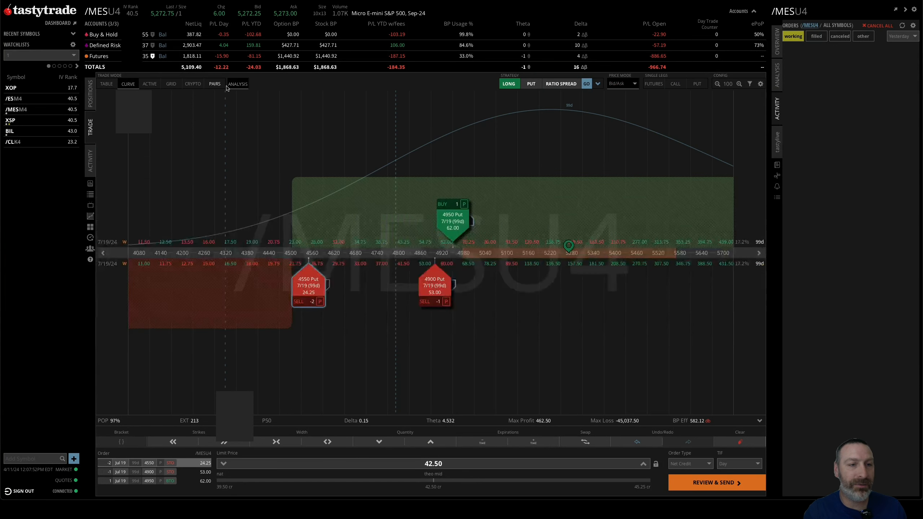
# Step: Show the pending put order's P/L analysis curve, then return to the positions list
pyautogui.click(237, 83)
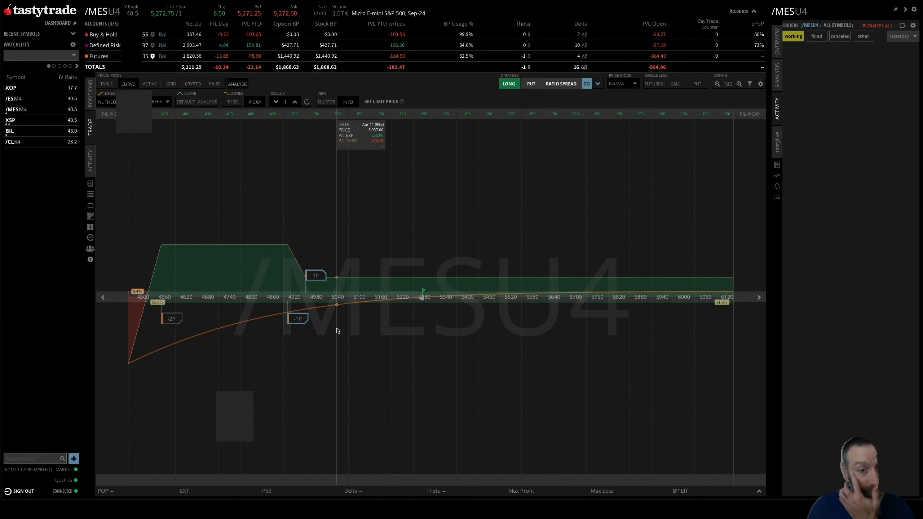
pyautogui.moveTo(443, 310)
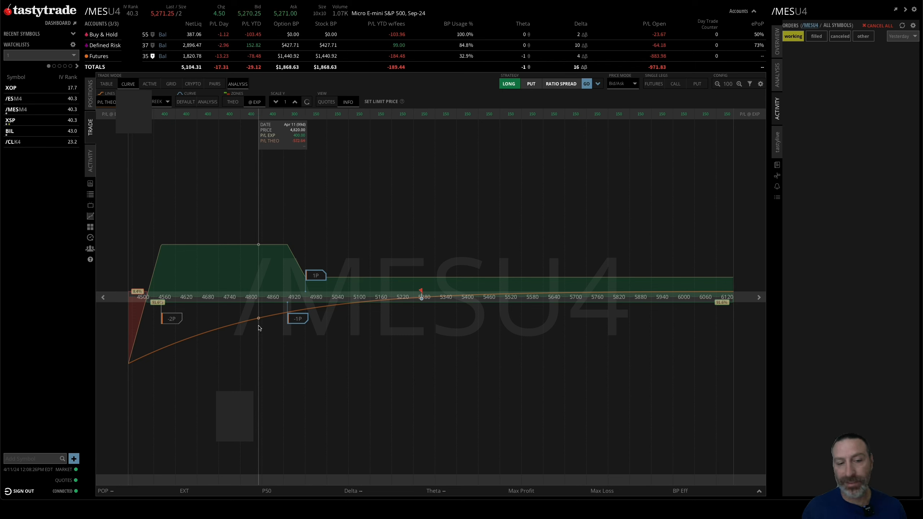
pyautogui.moveTo(403, 348)
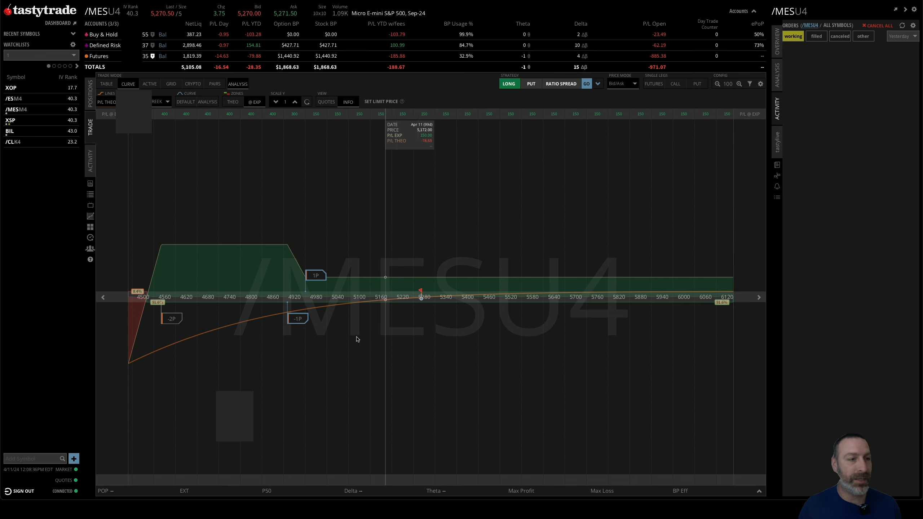
pyautogui.click(90, 88)
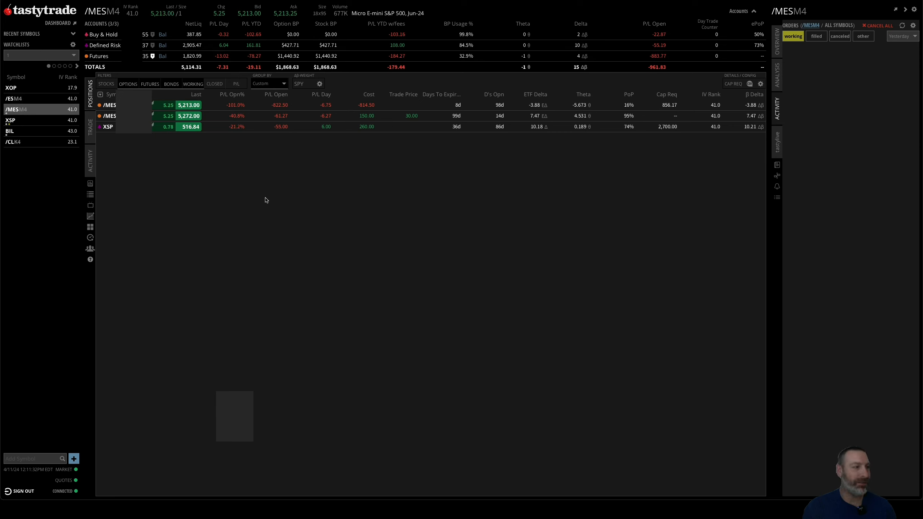
pyautogui.moveTo(263, 164)
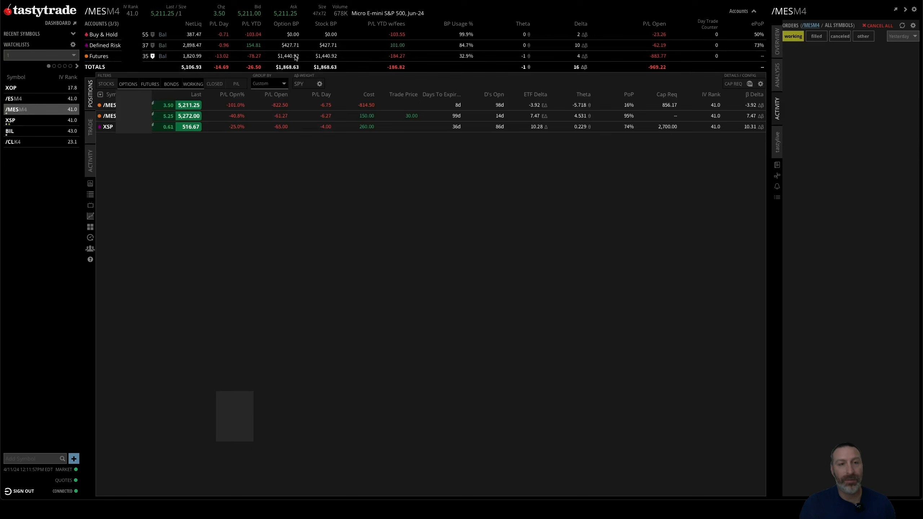
pyautogui.moveTo(253, 205)
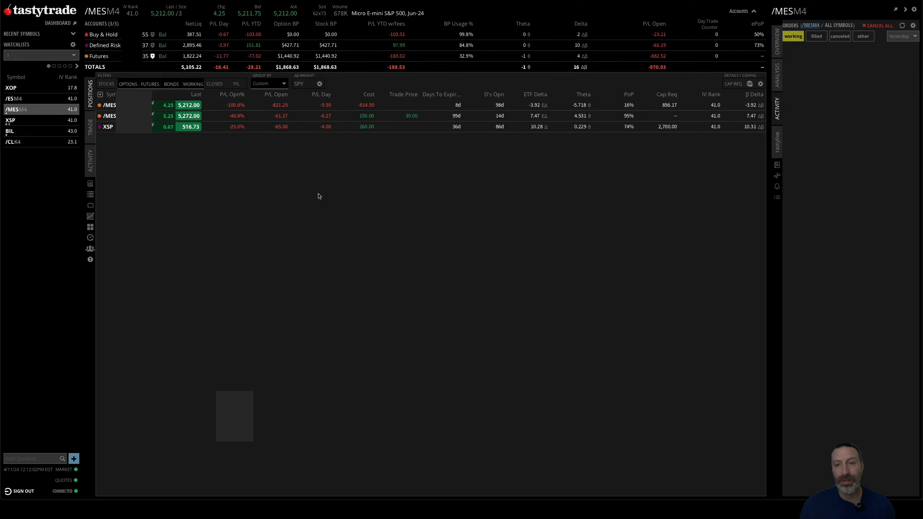
pyautogui.moveTo(251, 161)
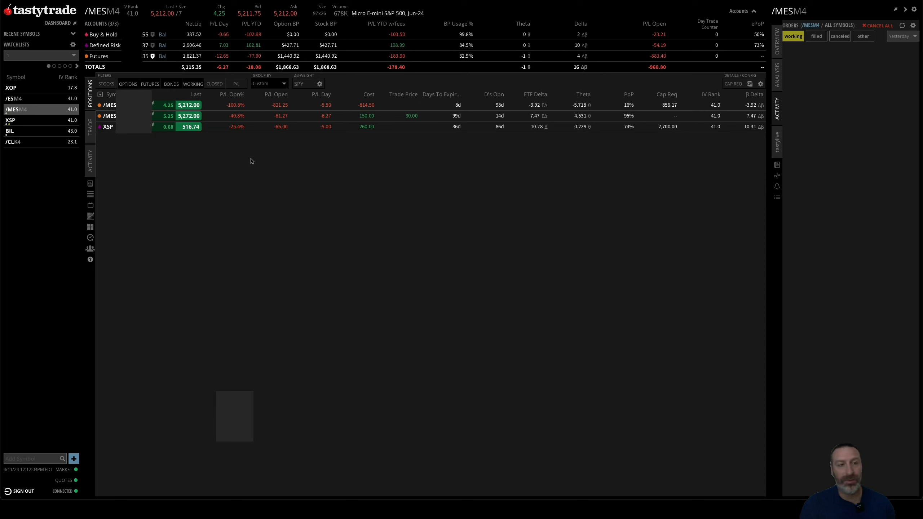
pyautogui.moveTo(272, 182)
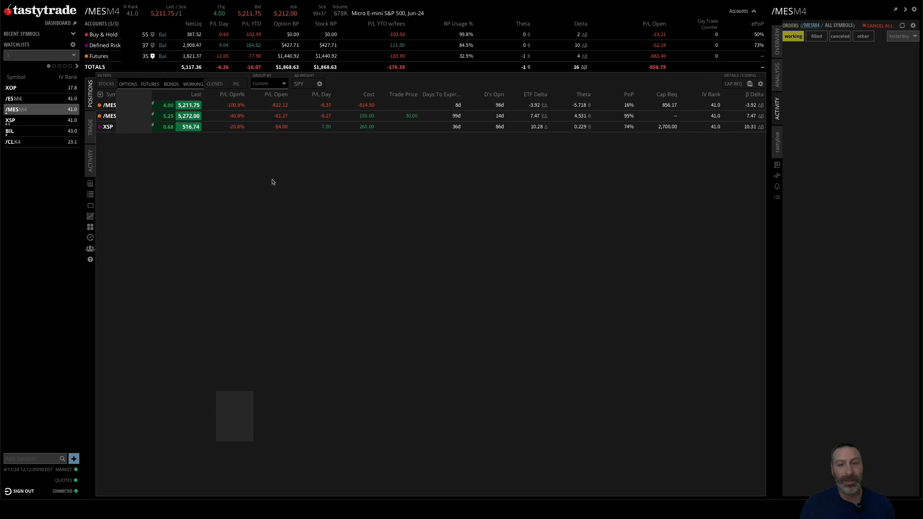